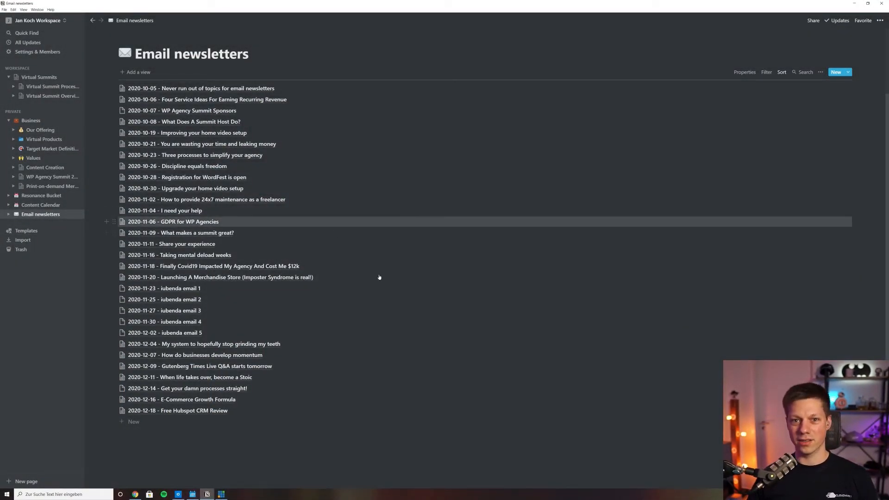
{"action": "mouse_move", "coordinate": [405, 299]}
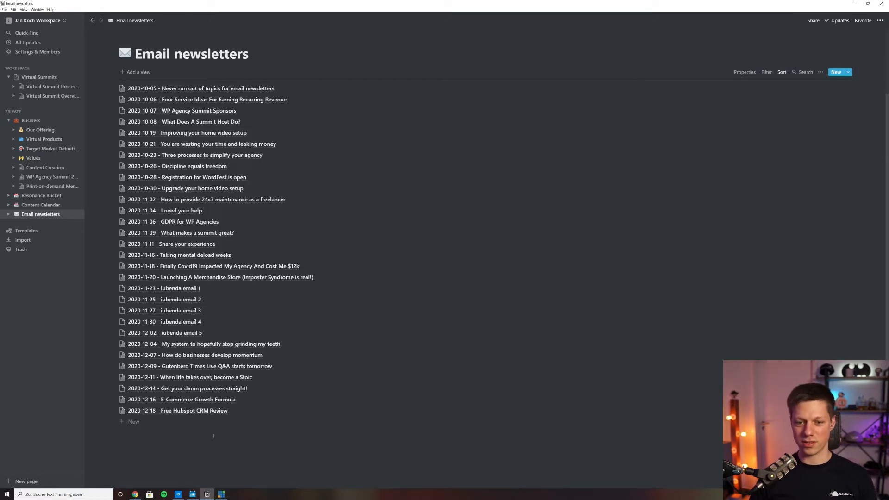
{"action": "mouse_move", "coordinate": [195, 133]}
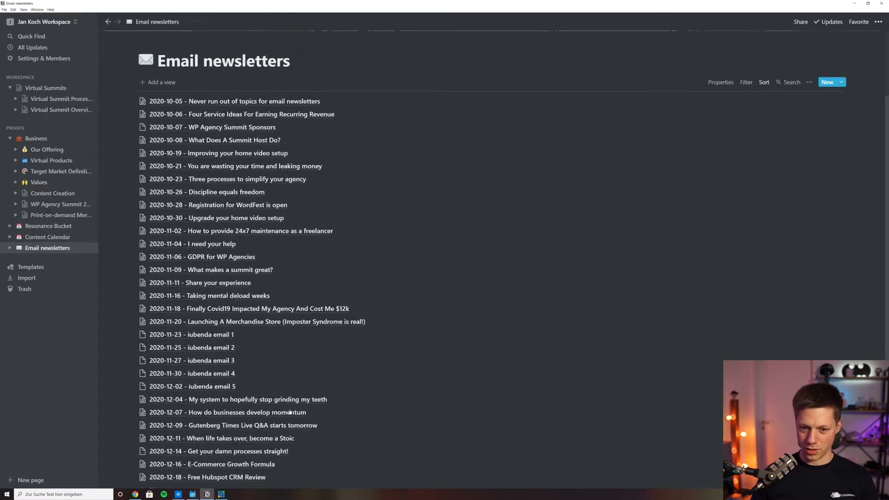
{"action": "mouse_move", "coordinate": [372, 347]}
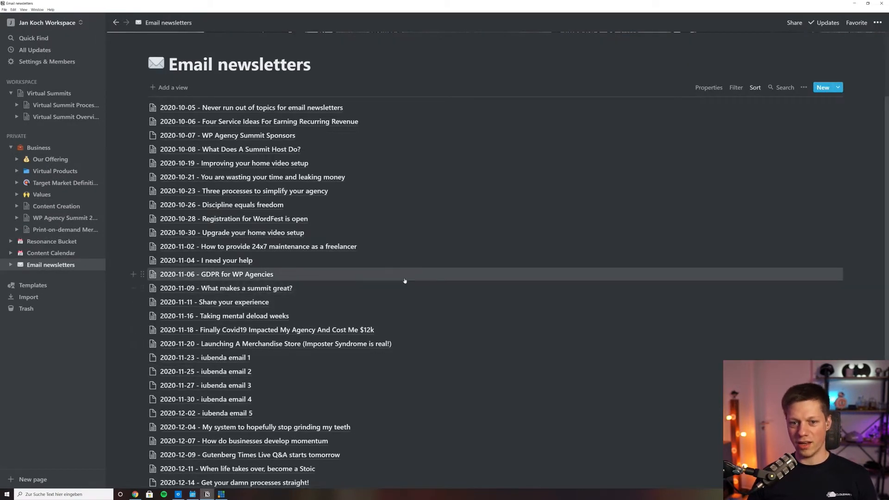
Add a new newsletter entry titled '2020-12-21 - Video about Content Creation in Notion'.
{"action": "scroll", "scroll_direction": "down", "scroll_amount": 3}
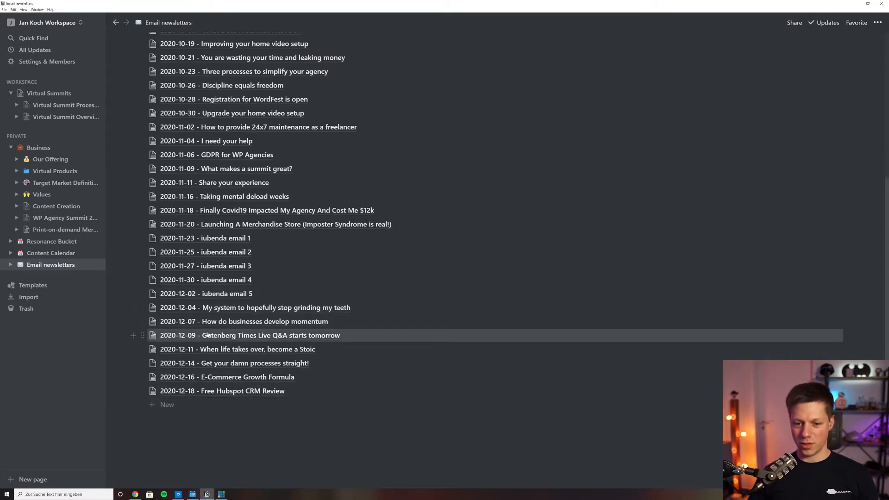
{"action": "mouse_move", "coordinate": [184, 397]}
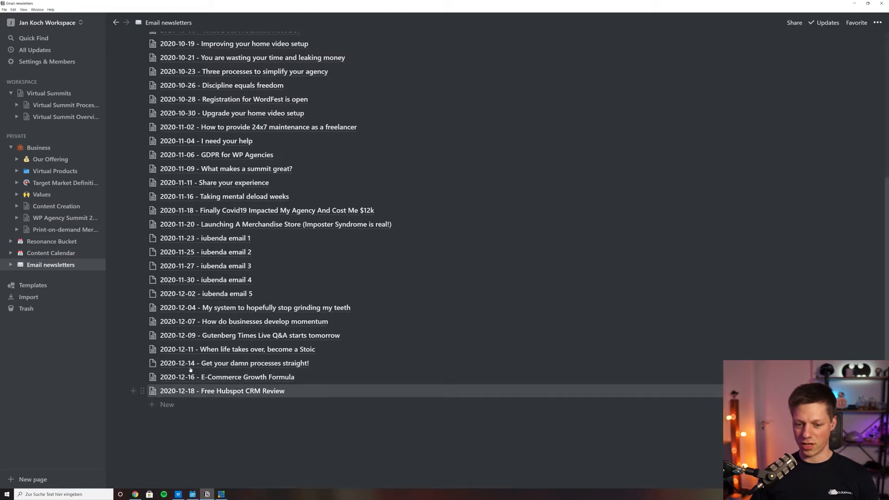
{"action": "left_click", "coordinate": [167, 405]}
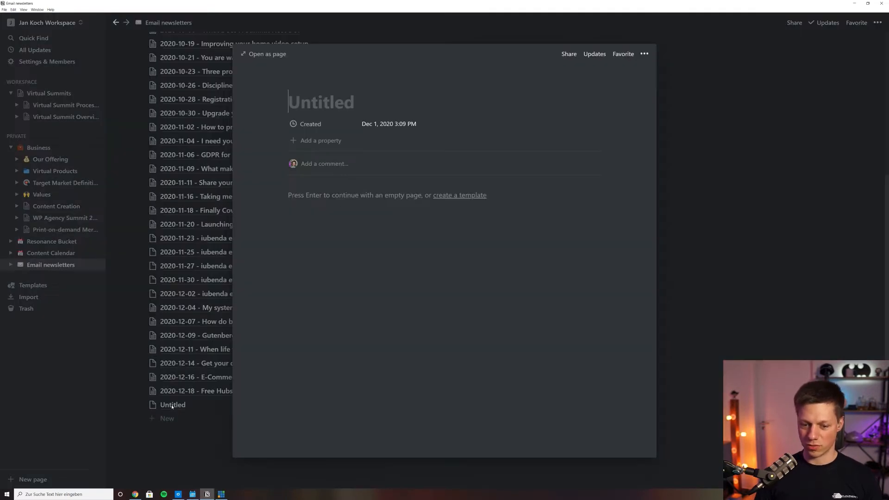
{"action": "type", "text": "2020-12-21 -"}
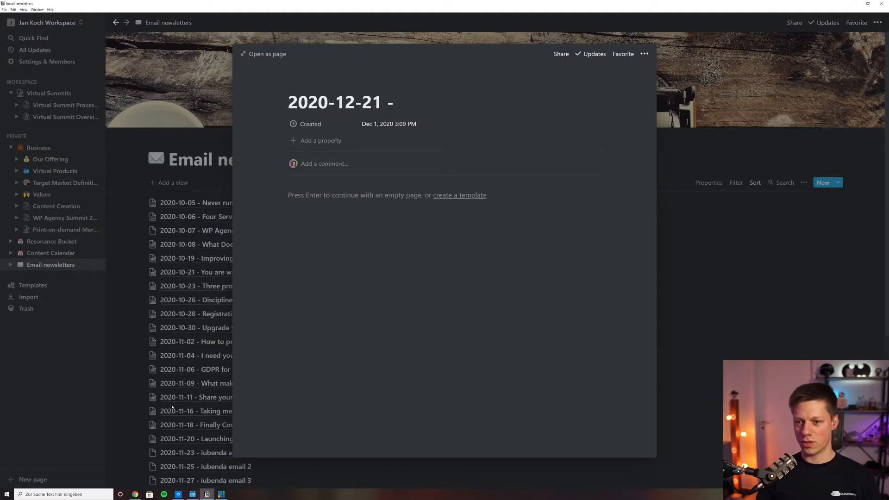
{"action": "type", "text": "Video about"}
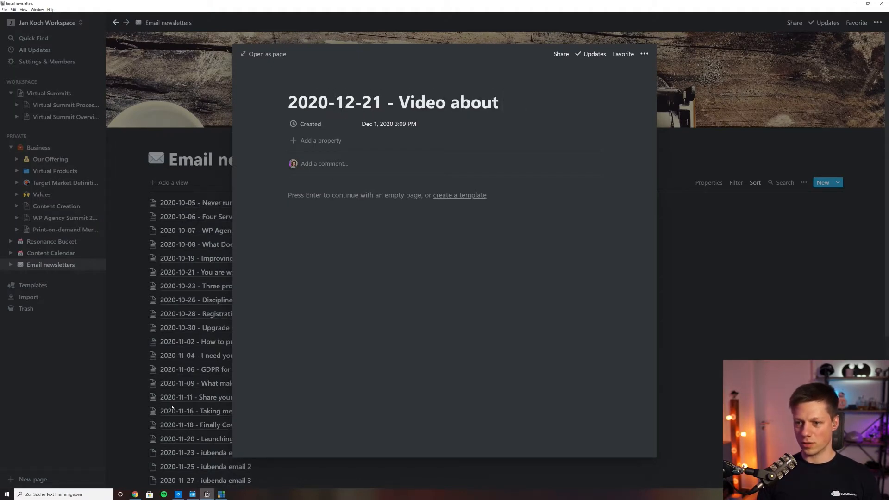
{"action": "type", "text": "Content Creation in"}
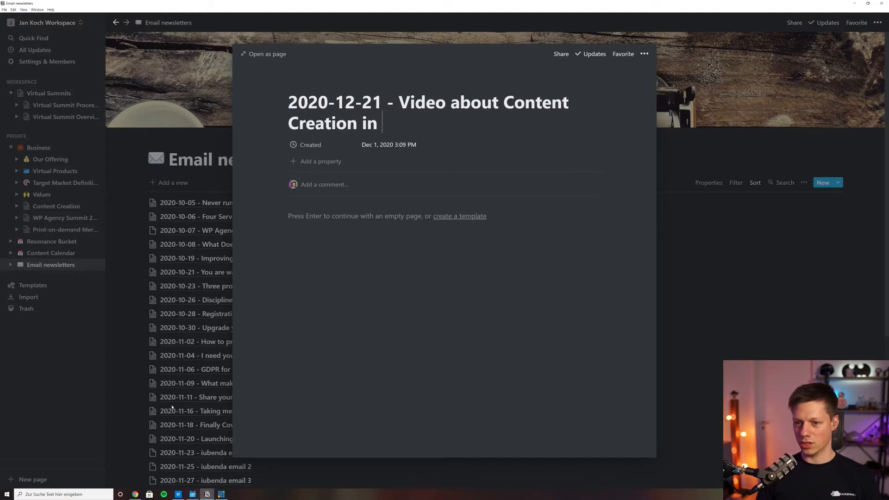
{"action": "type", "text": "Notion"}
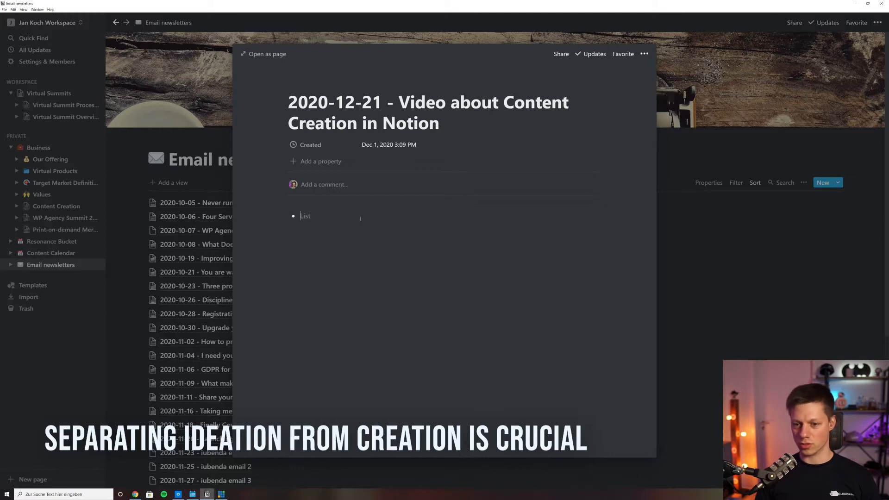
List three bullets: share the YouTube link, explain creating content consistently, share results of emailing 3x a week.
{"action": "type", "text": "Share the link t"}
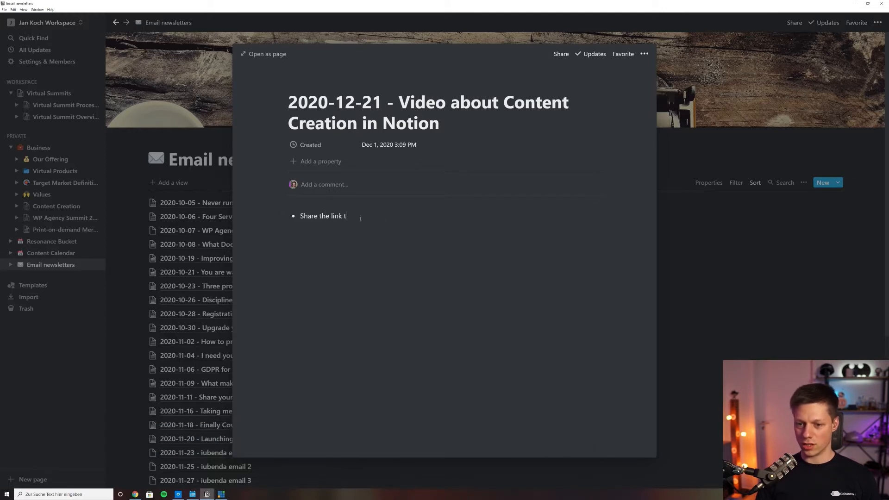
{"action": "type", "text": "o the Youtube video"}
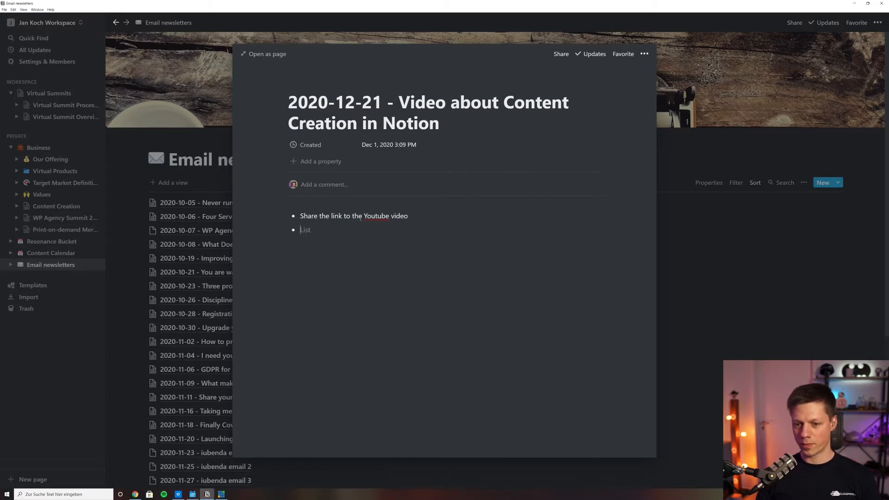
{"action": "type", "text": "Explain the poin point of n"}
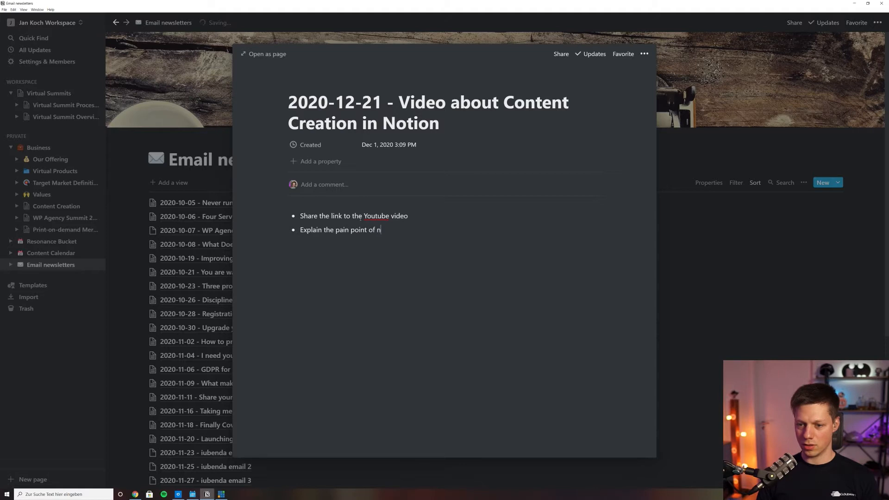
{"action": "type", "text": "ot creating content"}
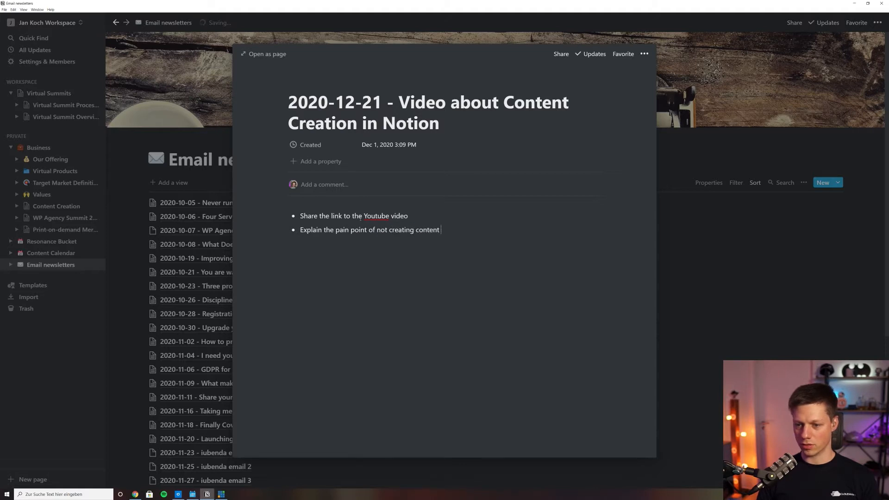
{"action": "type", "text": "consist"}
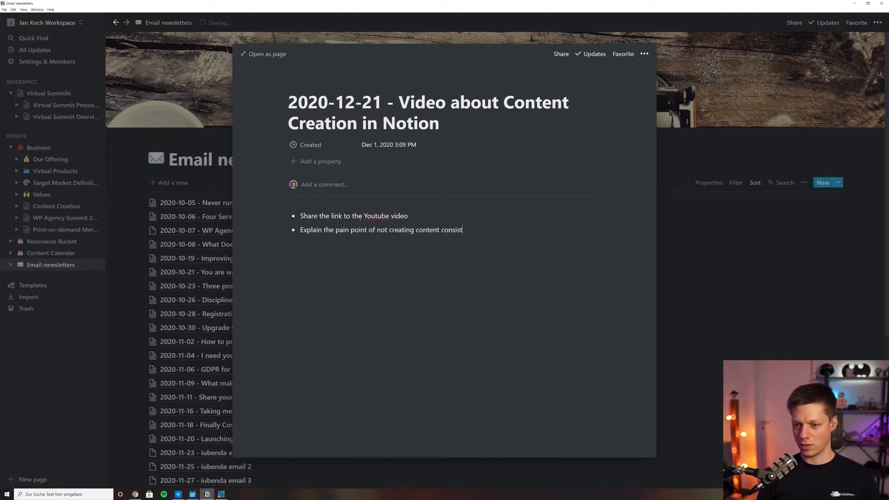
{"action": "type", "text": "ently"}
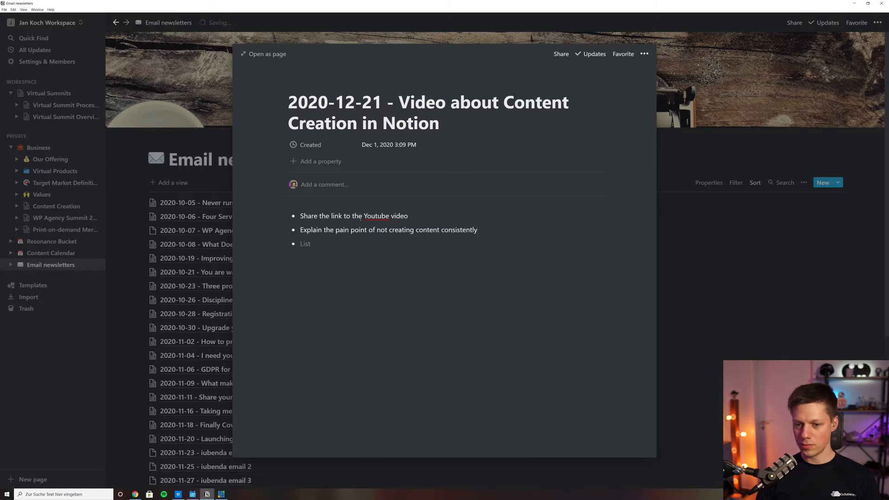
{"action": "type", "text": "Sh"}
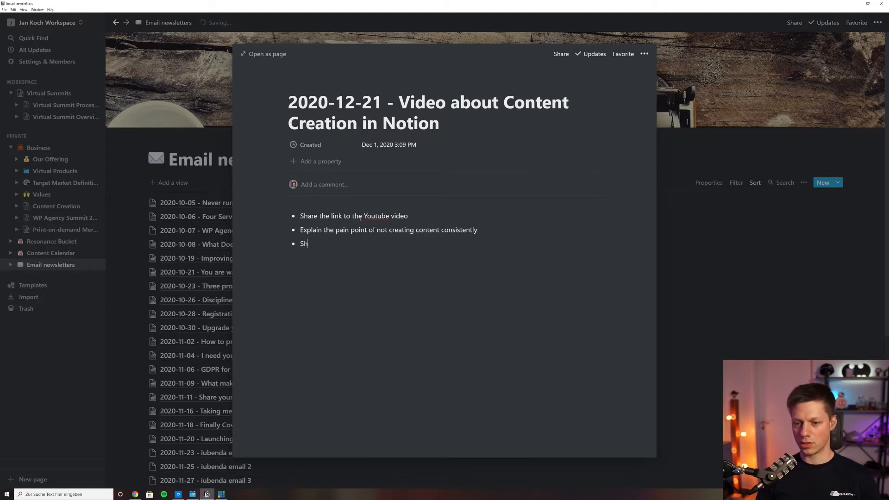
{"action": "type", "text": "are results of"}
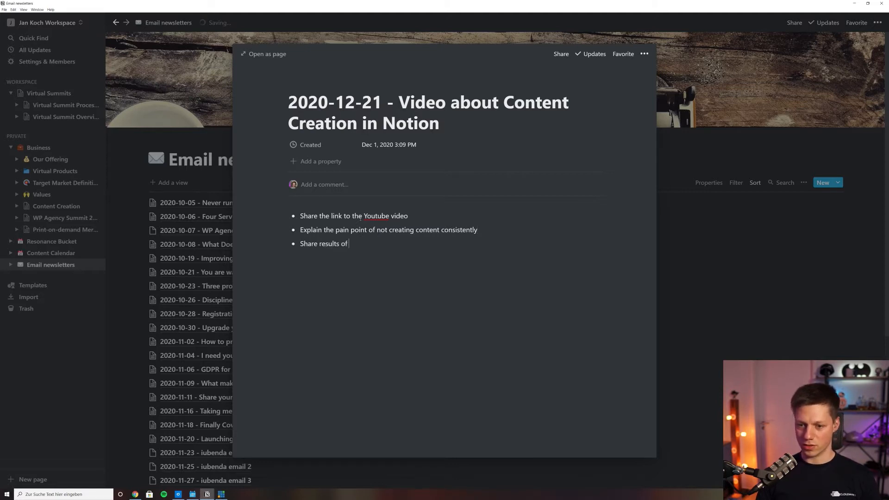
{"action": "type", "text": "sending email ne"}
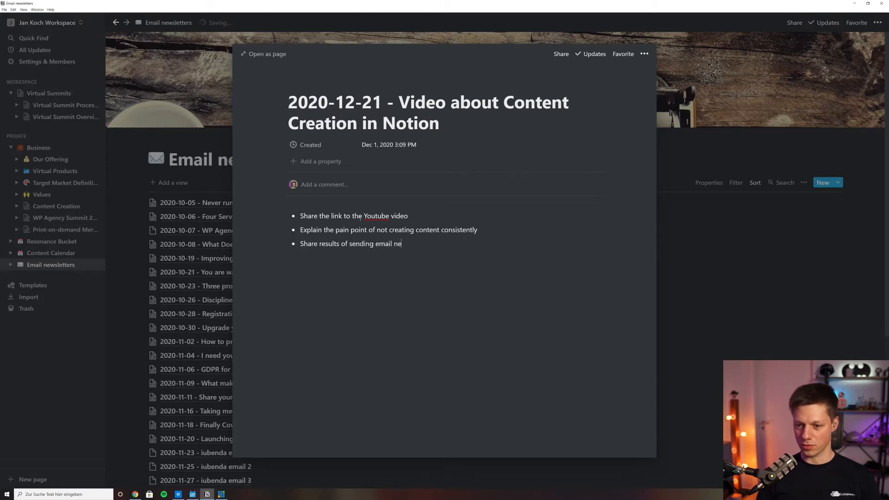
{"action": "type", "text": "wsletters 3x"}
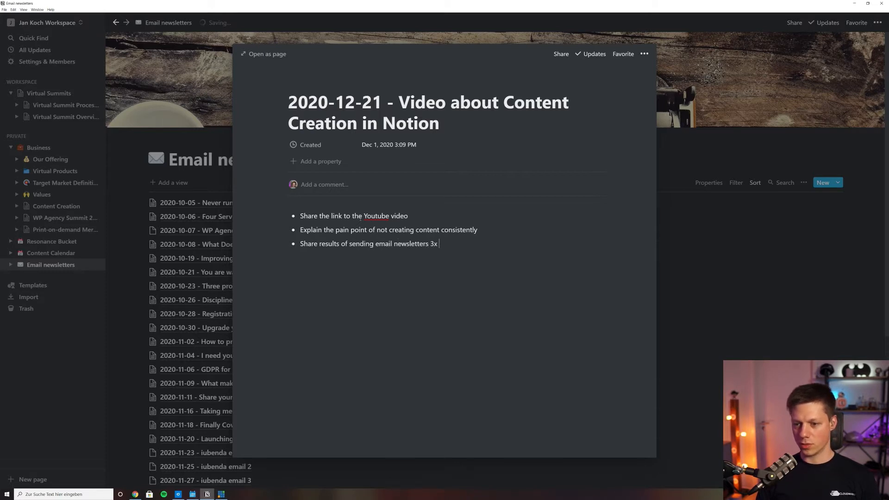
{"action": "type", "text": "a week"}
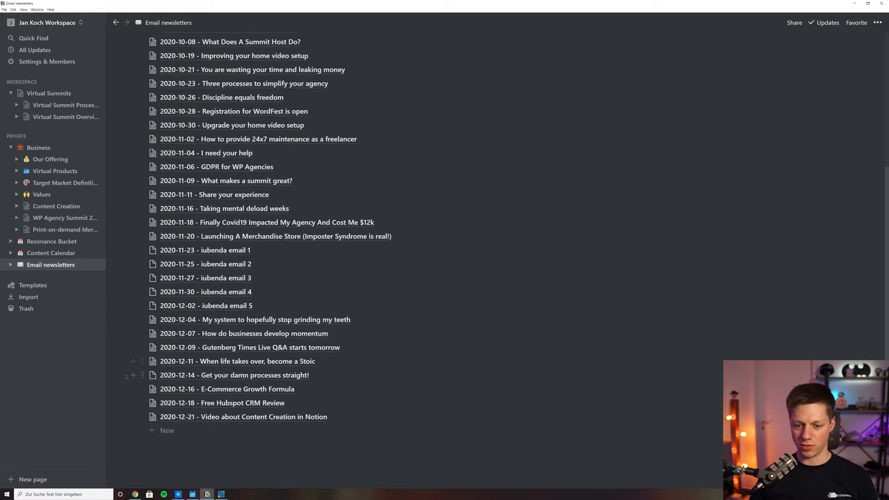
{"action": "mouse_move", "coordinate": [509, 212]}
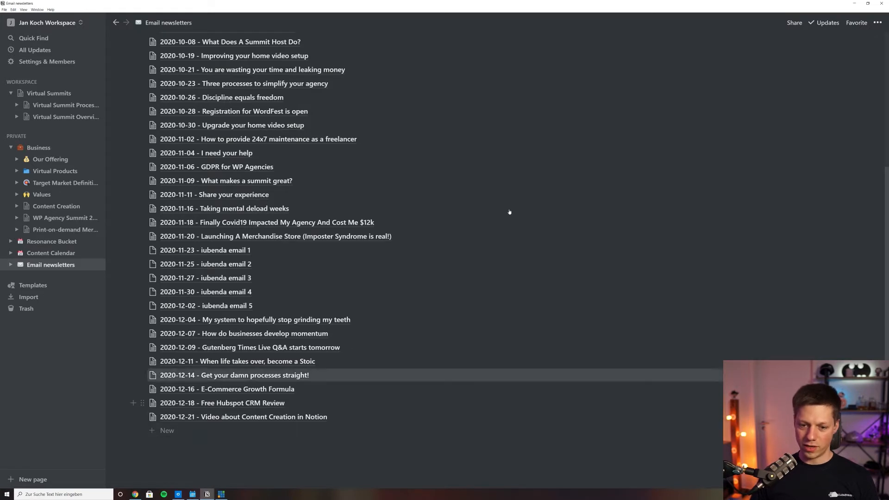
{"action": "mouse_move", "coordinate": [456, 104]}
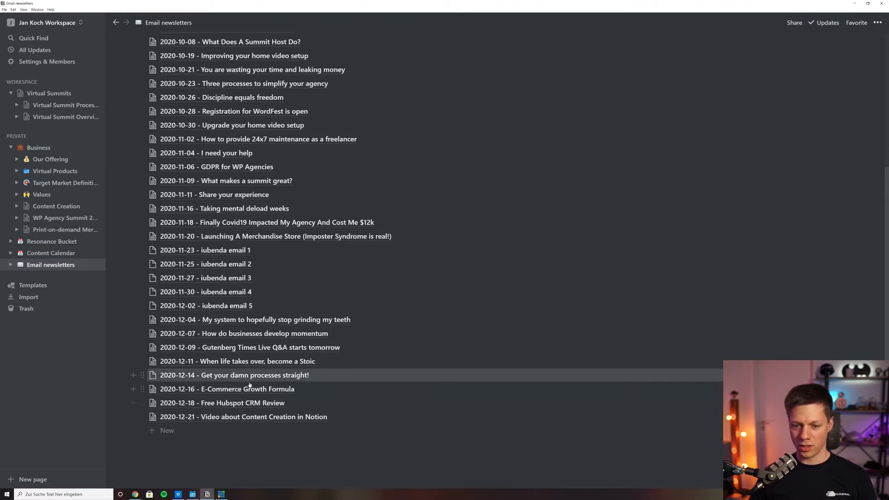
{"action": "mouse_move", "coordinate": [336, 366]}
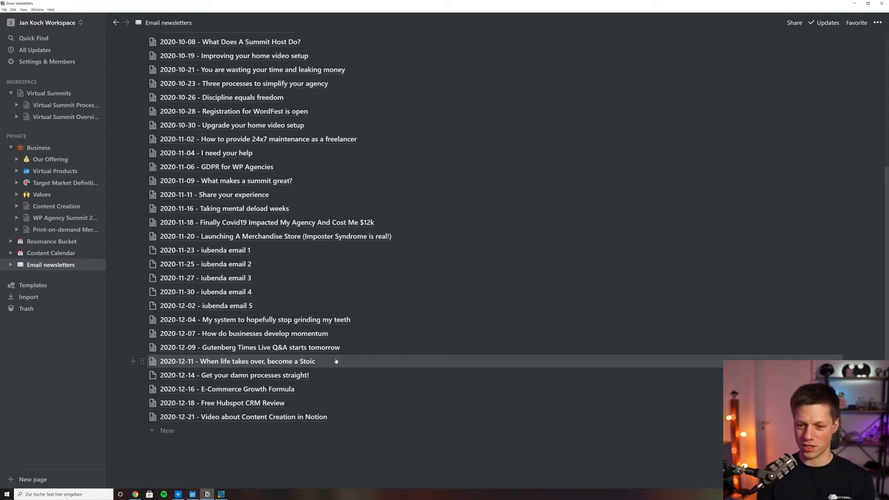
{"action": "mouse_move", "coordinate": [249, 209]}
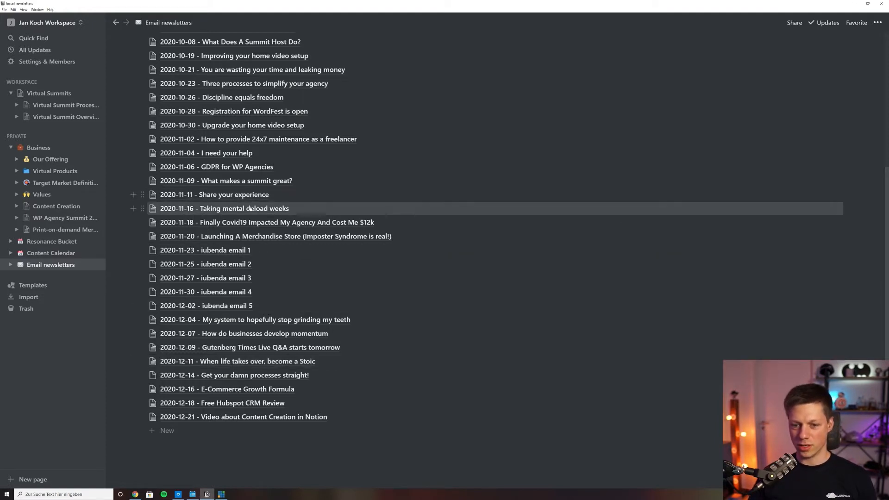
{"action": "left_click", "coordinate": [224, 209]}
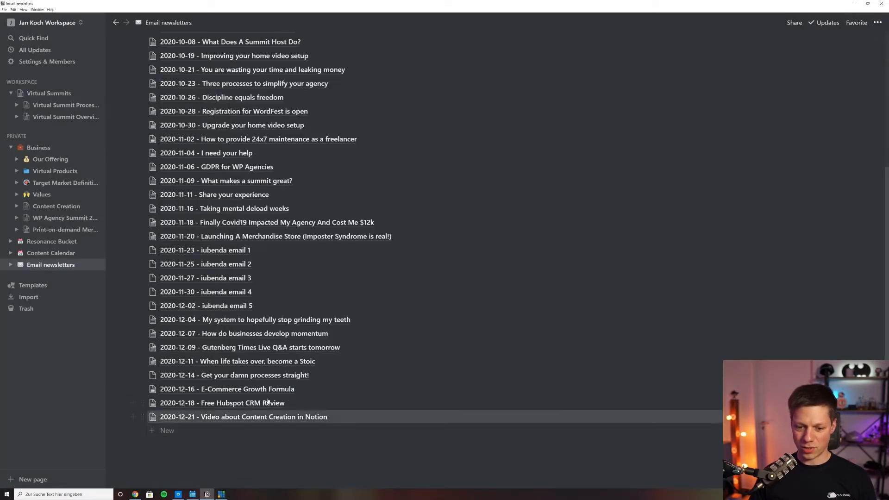
{"action": "mouse_move", "coordinate": [251, 417]}
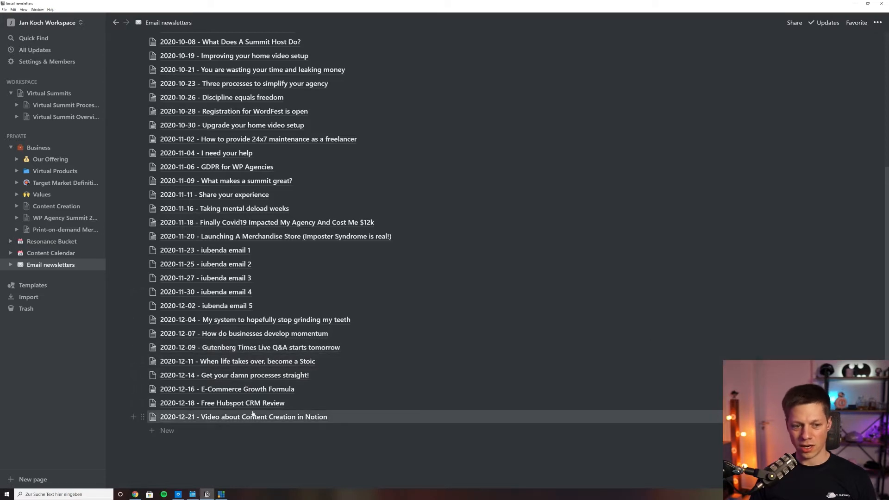
{"action": "mouse_move", "coordinate": [393, 281]}
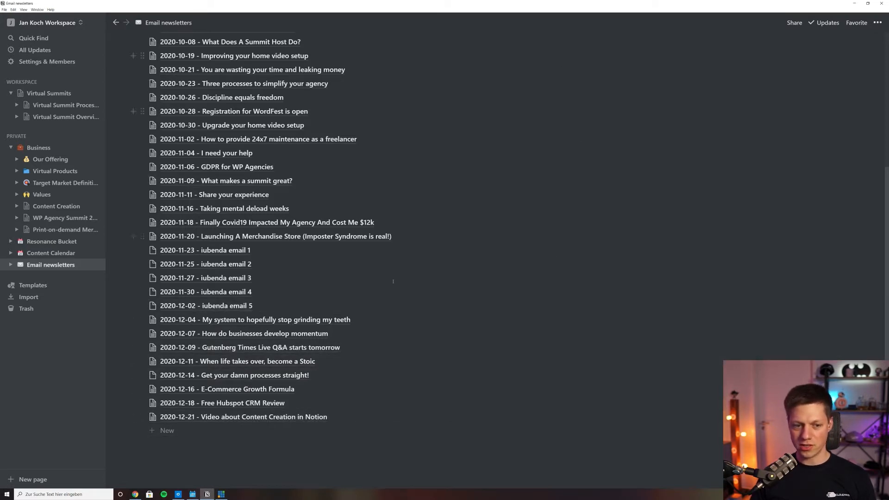
{"action": "mouse_move", "coordinate": [532, 250]}
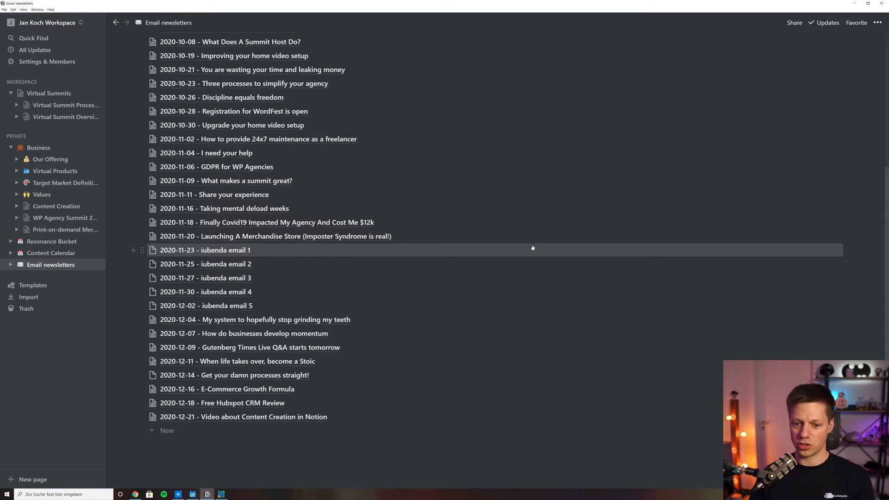
{"action": "left_click", "coordinate": [249, 347]}
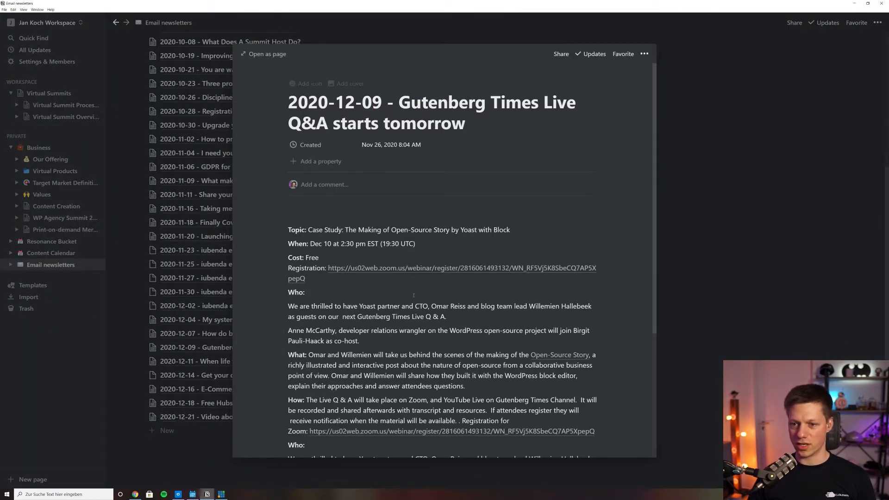
{"action": "left_click", "coordinate": [383, 102]}
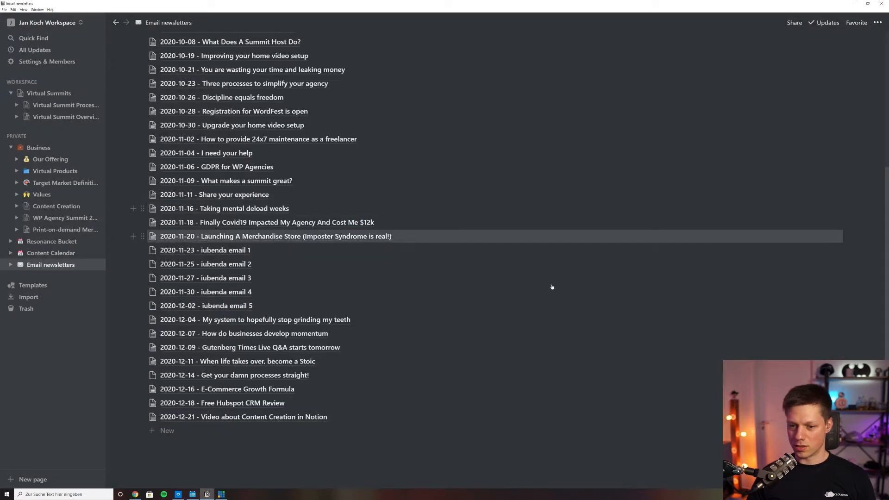
{"action": "mouse_move", "coordinate": [546, 284]}
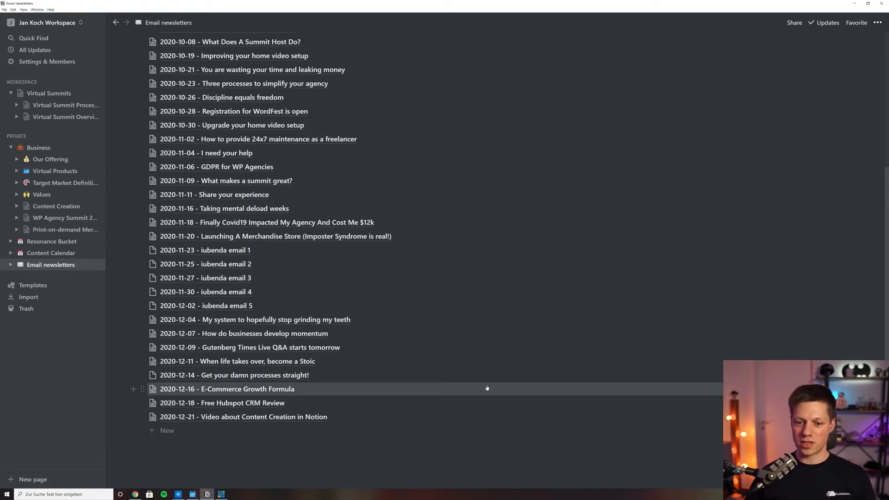
{"action": "mouse_move", "coordinate": [238, 403]}
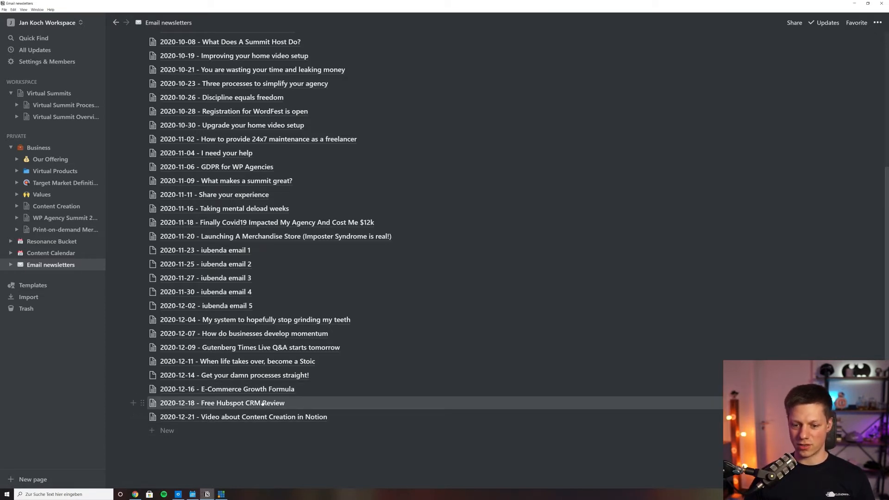
Open the 2020-12-11 'When life takes over, become a Stoic' newsletter and scroll through to its sign-off.
{"action": "left_click", "coordinate": [237, 361]}
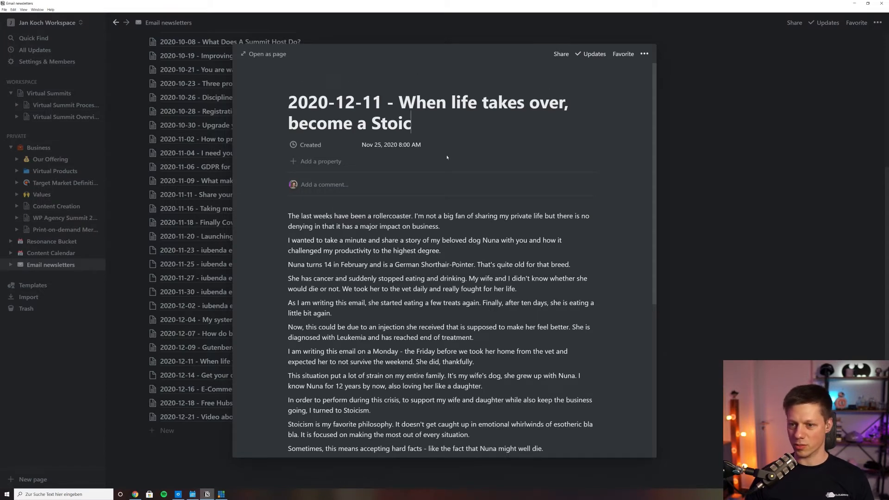
{"action": "mouse_move", "coordinate": [357, 180]}
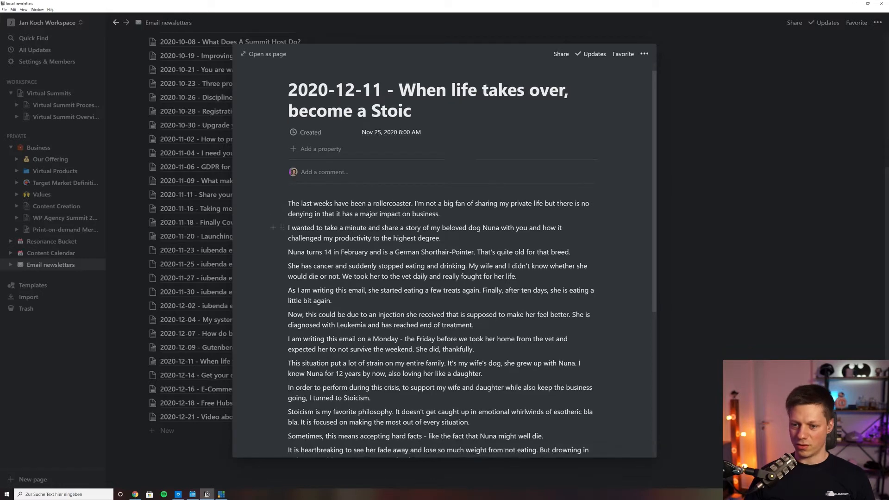
{"action": "scroll", "scroll_direction": "down", "scroll_amount": 3}
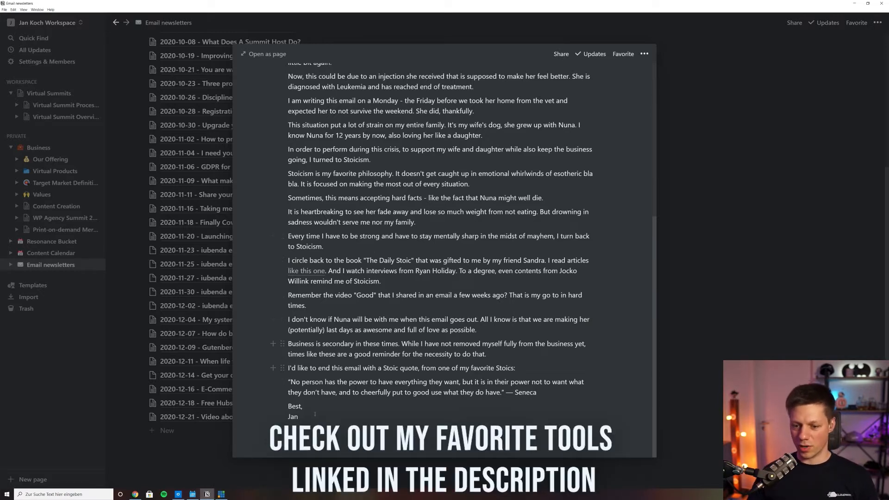
{"action": "scroll", "scroll_direction": "up", "scroll_amount": 3}
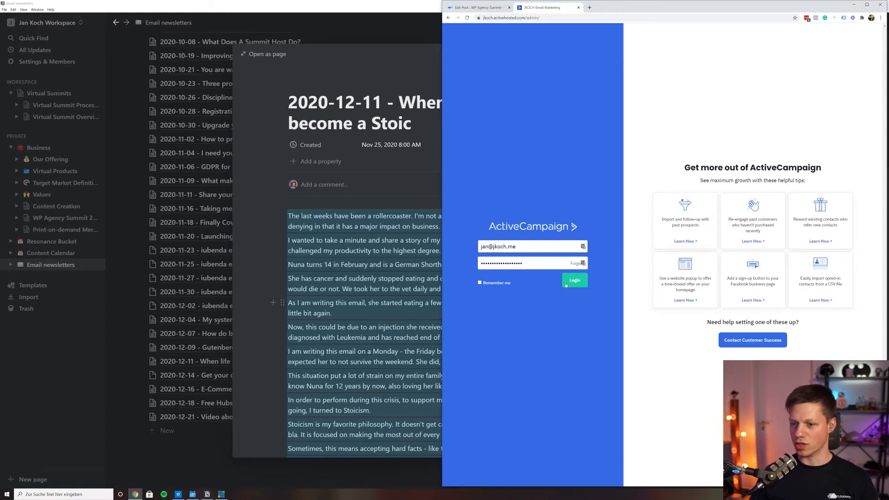
{"action": "mouse_move", "coordinate": [641, 247]}
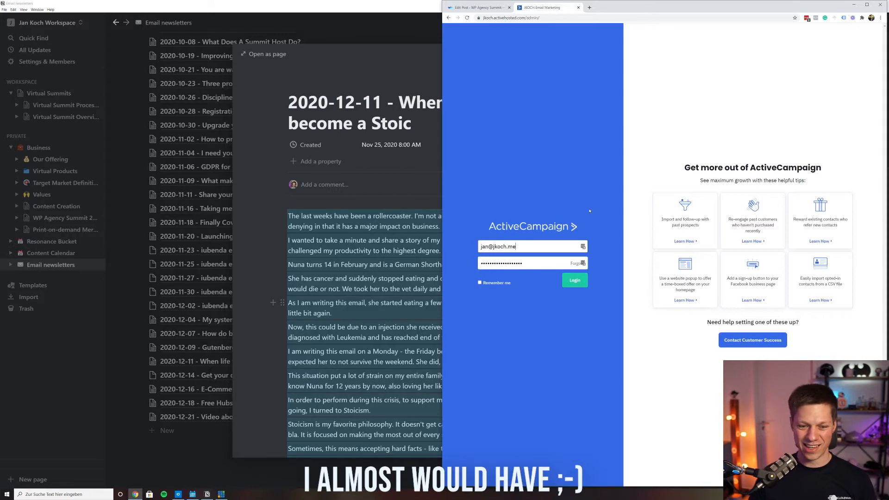
{"action": "mouse_move", "coordinate": [624, 312]}
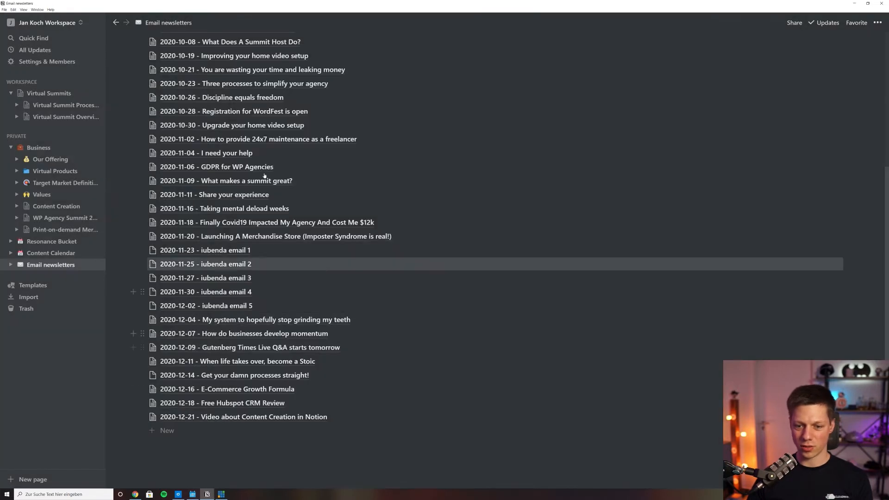
{"action": "mouse_move", "coordinate": [369, 316]}
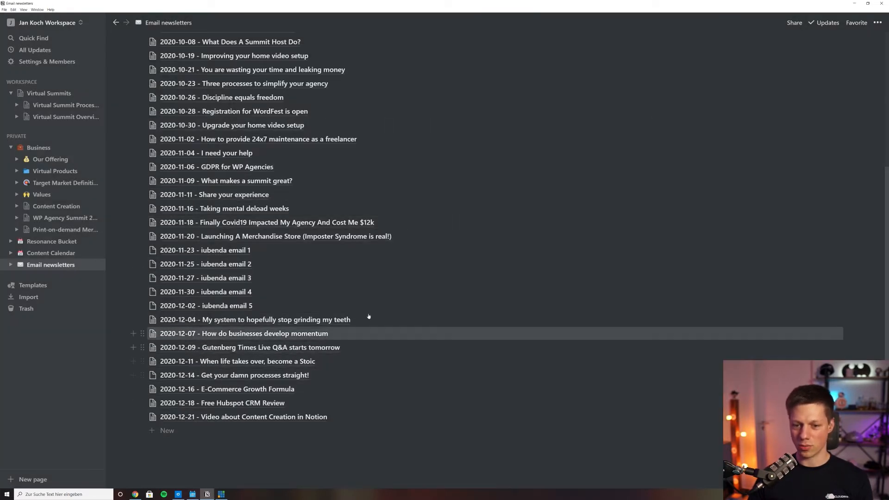
{"action": "mouse_move", "coordinate": [377, 375]}
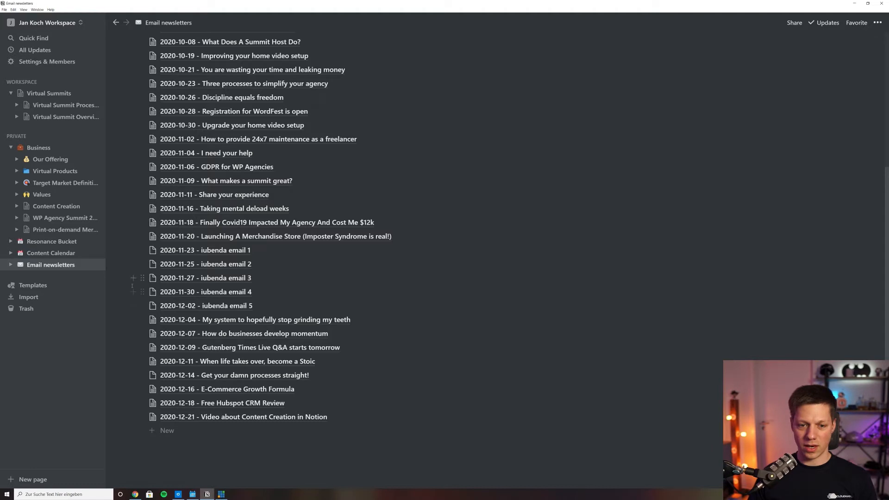
{"action": "mouse_move", "coordinate": [55, 206]}
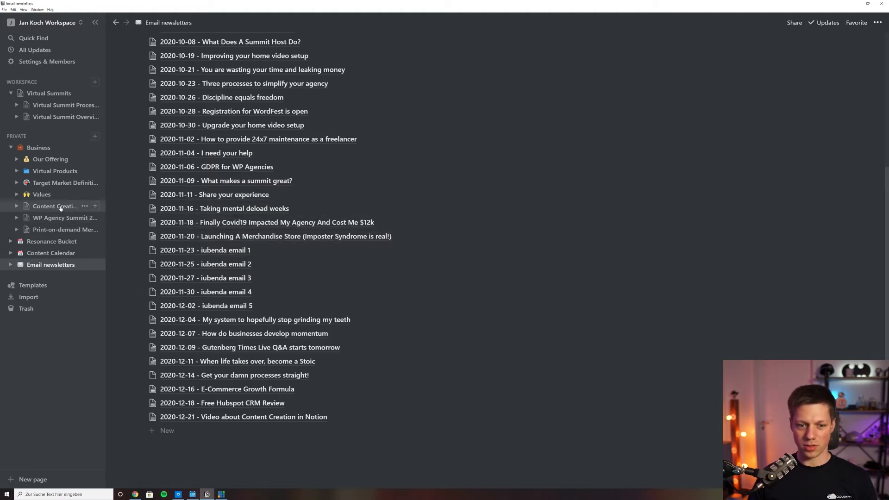
From Content Creation, open the 'Publishing a blog post from Notion' checklist and read down its steps.
{"action": "left_click", "coordinate": [54, 206]}
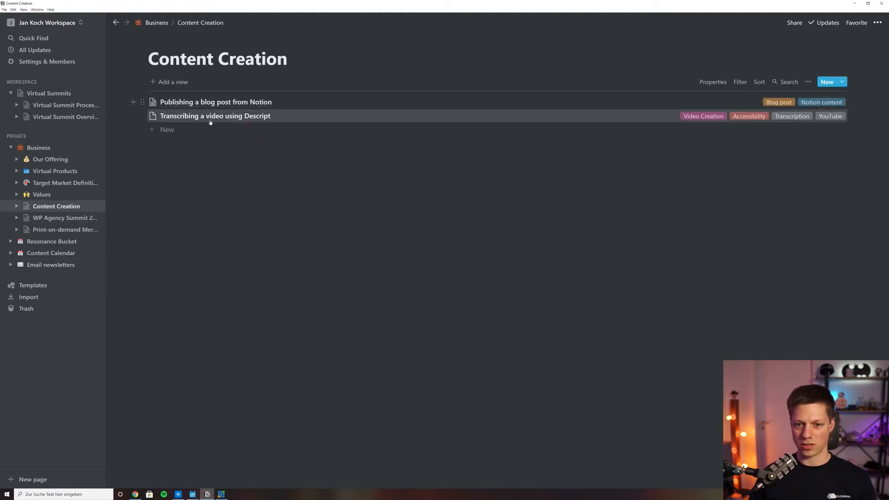
{"action": "left_click", "coordinate": [215, 102]}
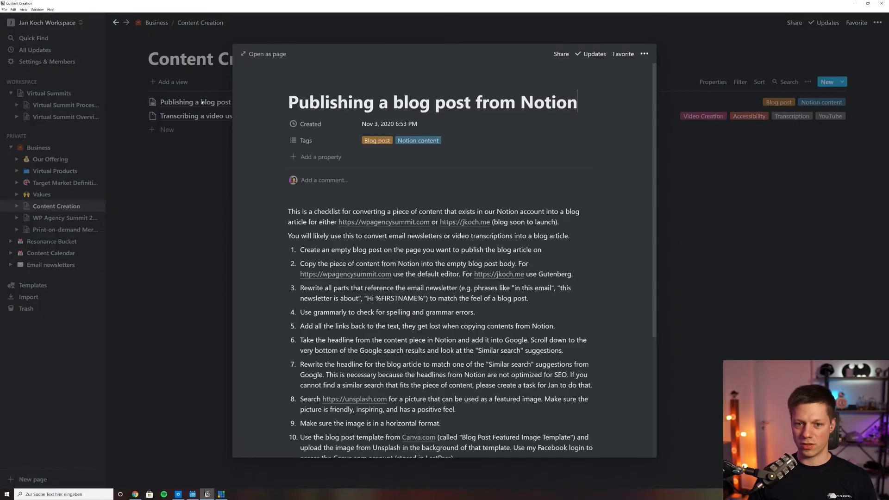
{"action": "mouse_move", "coordinate": [499, 102]}
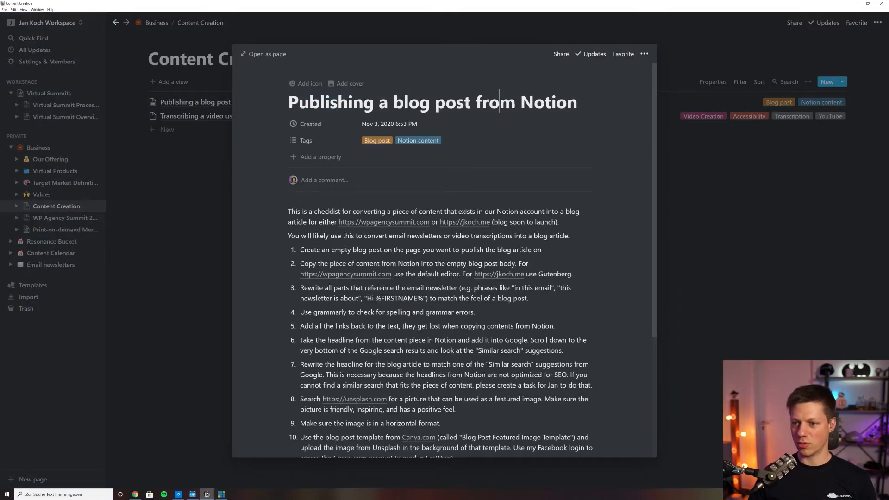
{"action": "mouse_move", "coordinate": [551, 177]}
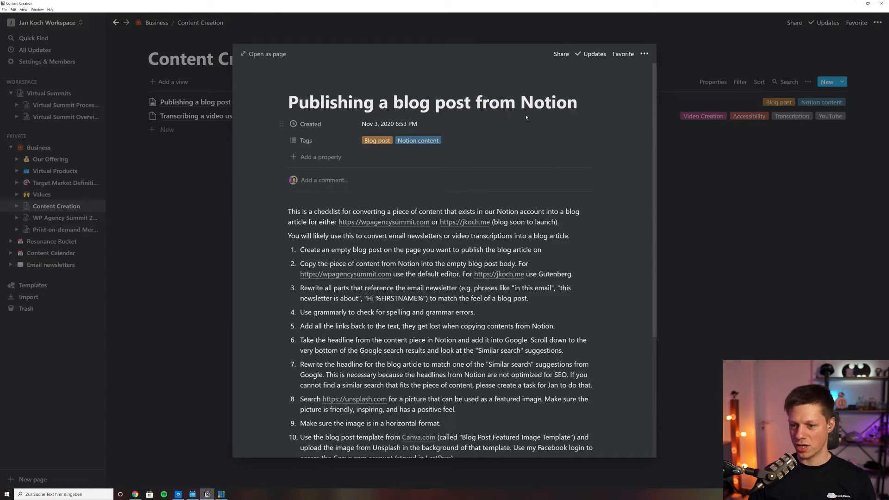
{"action": "scroll", "scroll_direction": "down", "scroll_amount": 3}
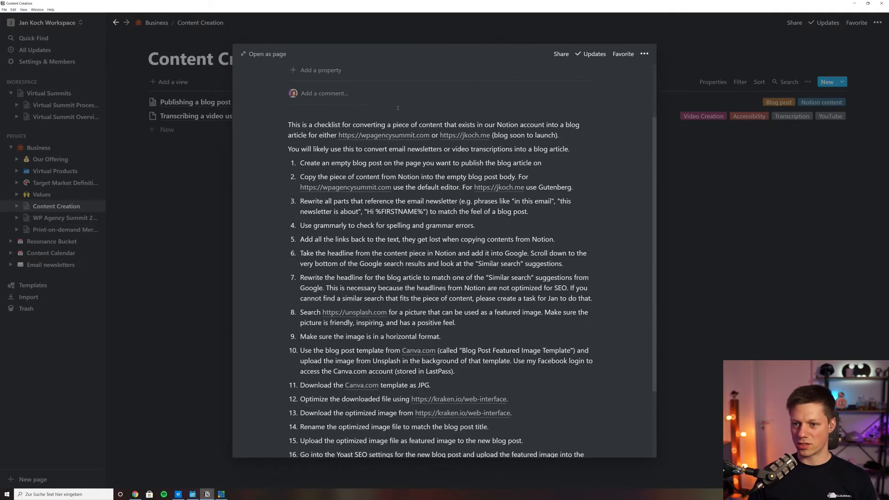
{"action": "scroll", "scroll_direction": "down", "scroll_amount": 3}
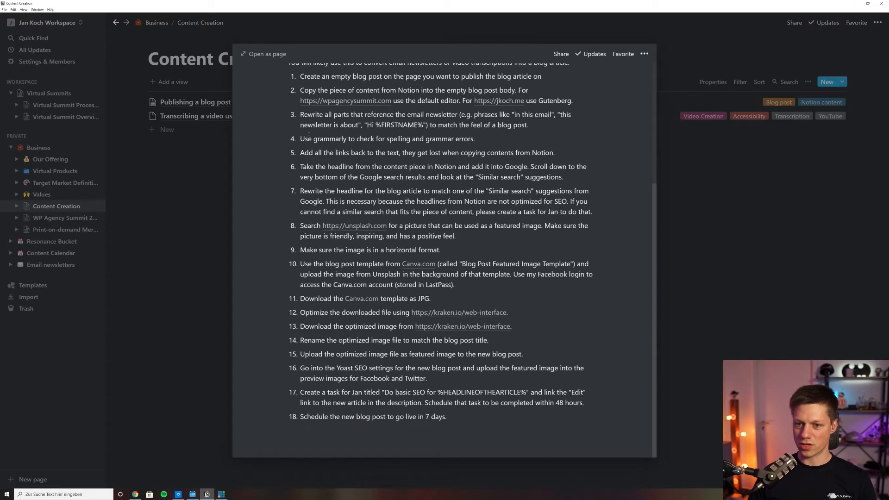
{"action": "mouse_move", "coordinate": [599, 363]}
{"action": "type", "text": "G"}
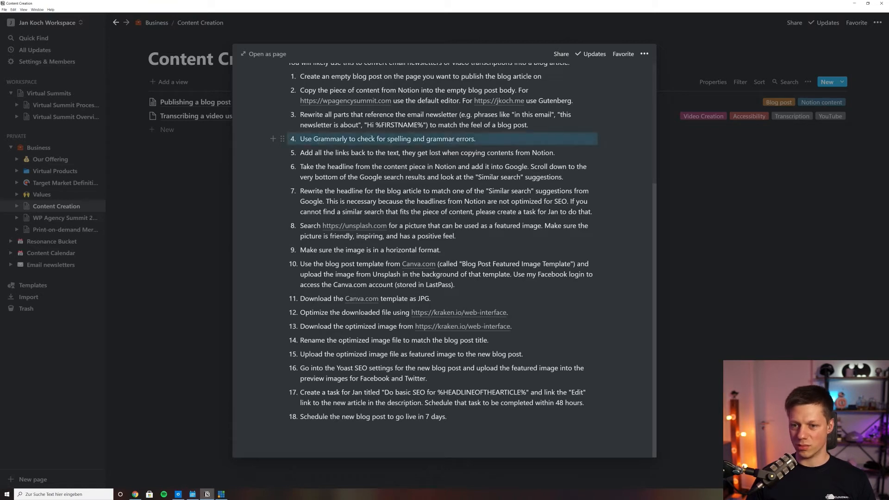
{"action": "mouse_move", "coordinate": [207, 166]}
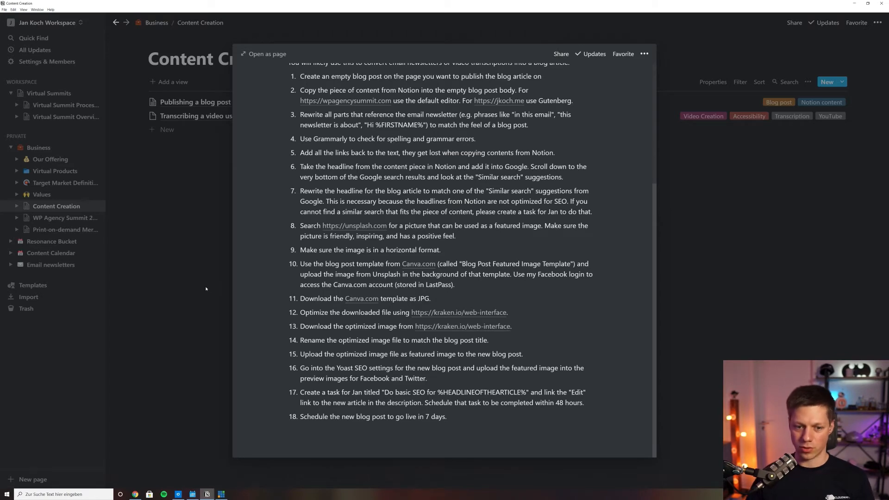
{"action": "left_click", "coordinate": [50, 264]}
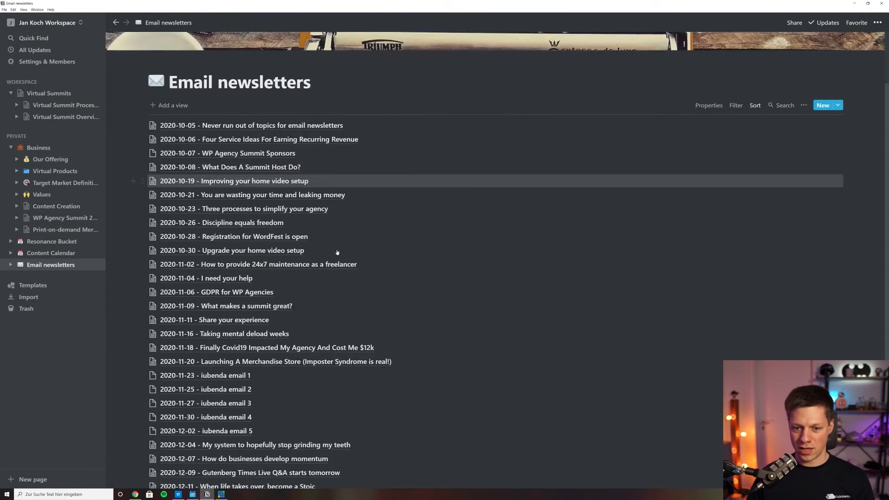
{"action": "scroll", "scroll_direction": "down", "scroll_amount": 3}
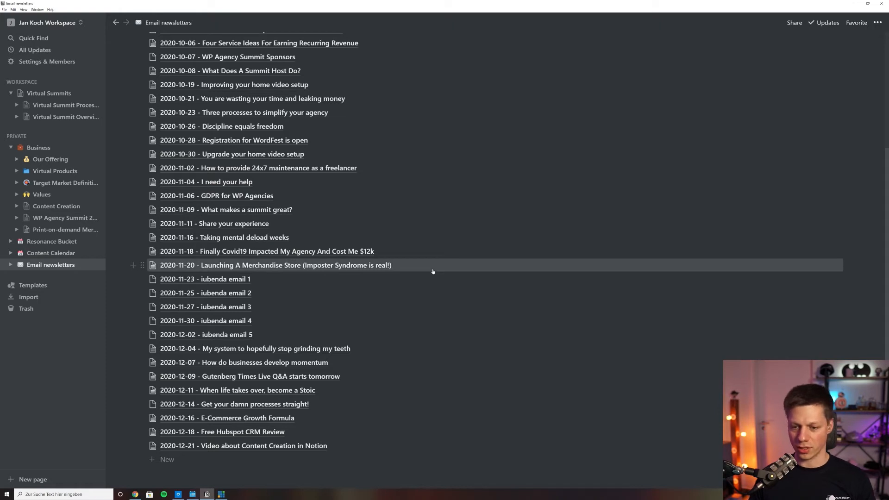
{"action": "mouse_move", "coordinate": [422, 274]}
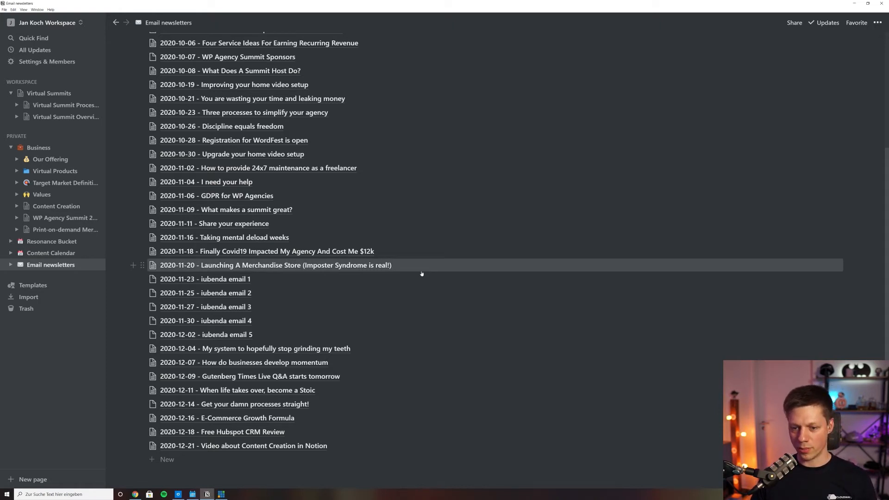
{"action": "mouse_move", "coordinate": [378, 329]}
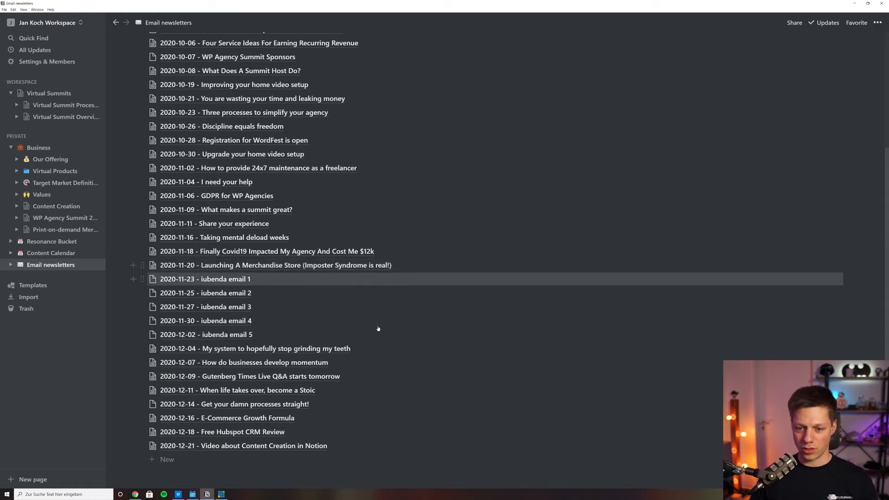
{"action": "mouse_move", "coordinate": [386, 394]}
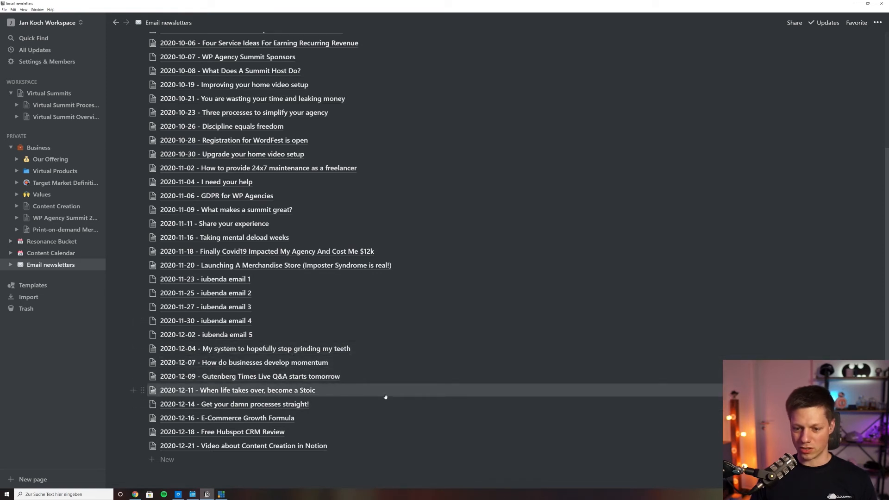
{"action": "mouse_move", "coordinate": [378, 404]}
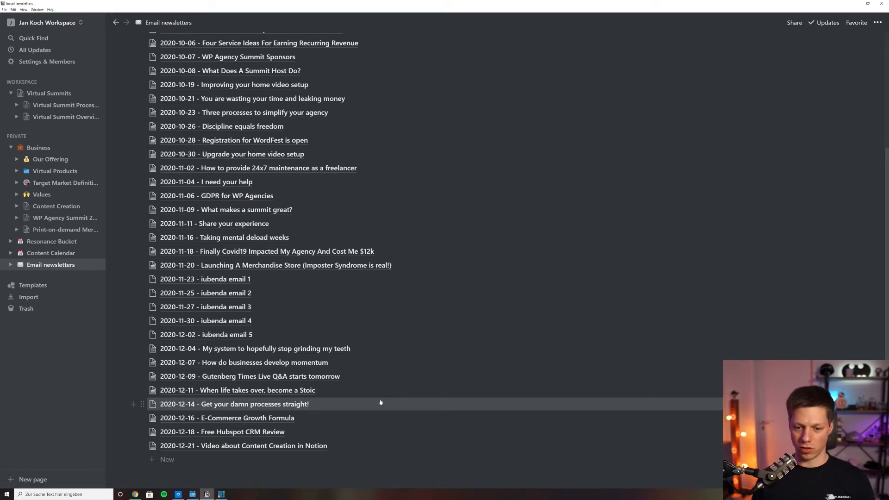
{"action": "mouse_move", "coordinate": [516, 368]}
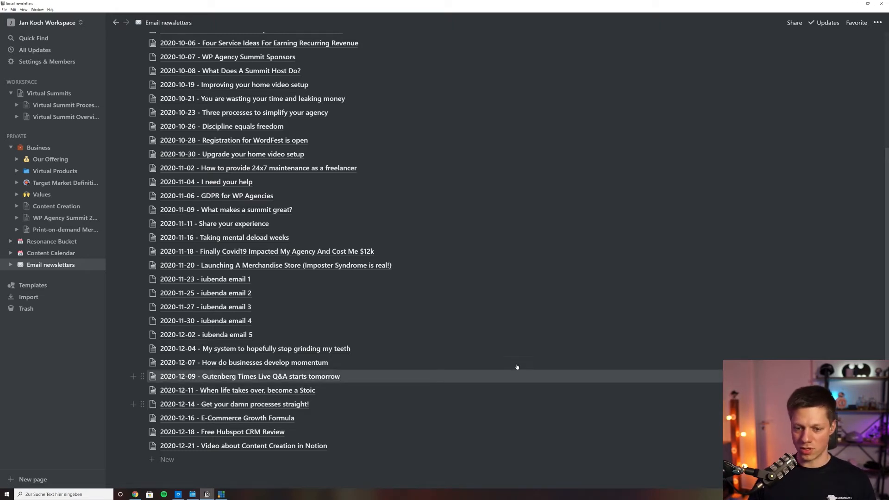
{"action": "mouse_move", "coordinate": [390, 362]}
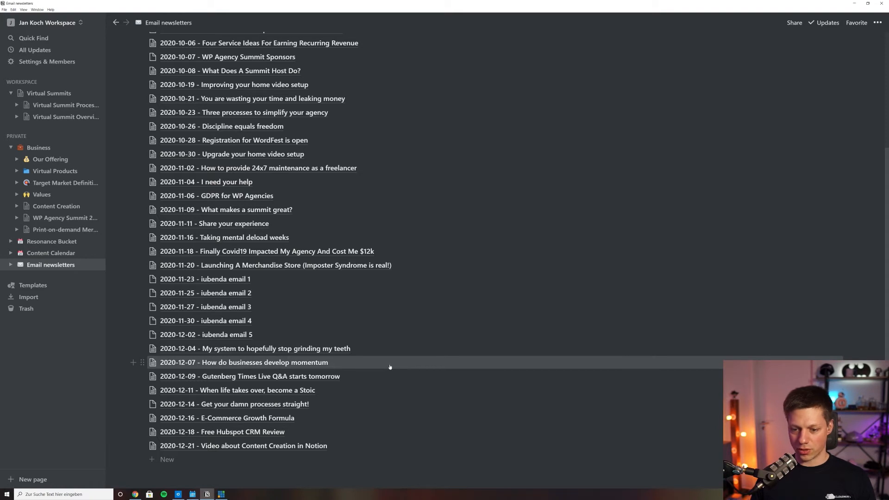
{"action": "mouse_move", "coordinate": [312, 371]}
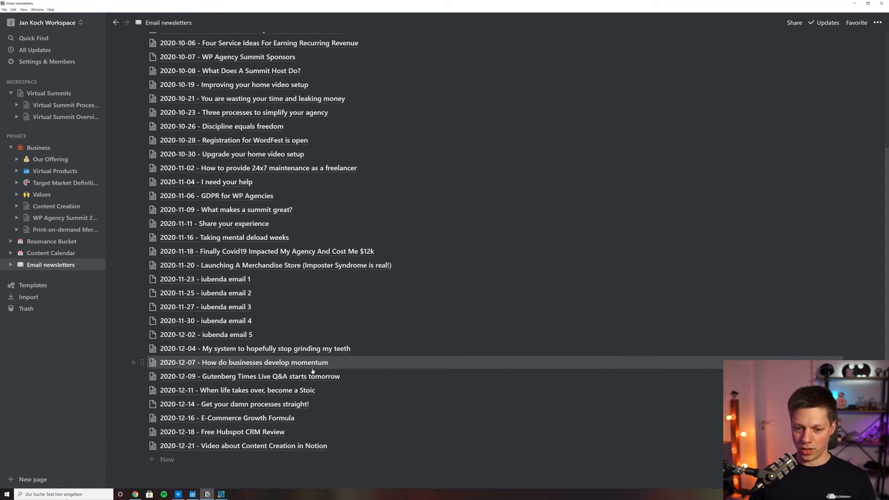
{"action": "mouse_move", "coordinate": [263, 389]}
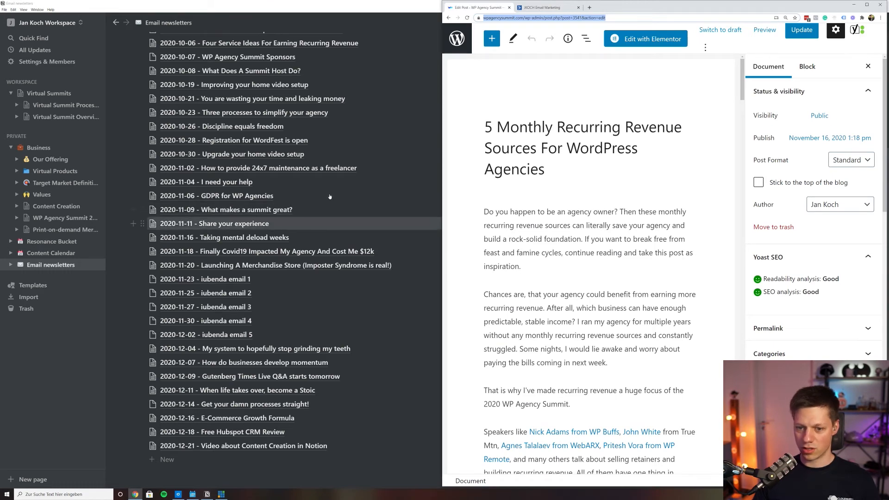
Open the 24x7 maintenance newsletter in Notion and hide the WordPress post settings panel.
{"action": "left_click", "coordinate": [258, 168]}
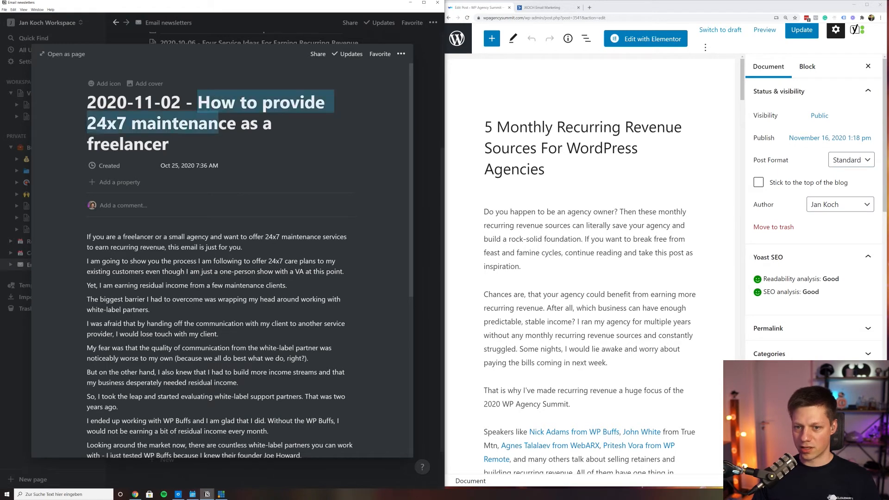
{"action": "left_click", "coordinate": [170, 123]}
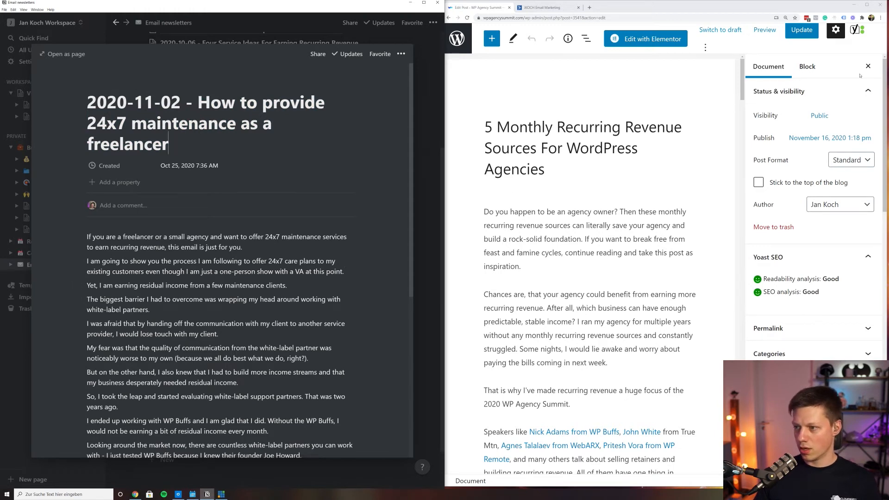
{"action": "left_click", "coordinate": [868, 66]}
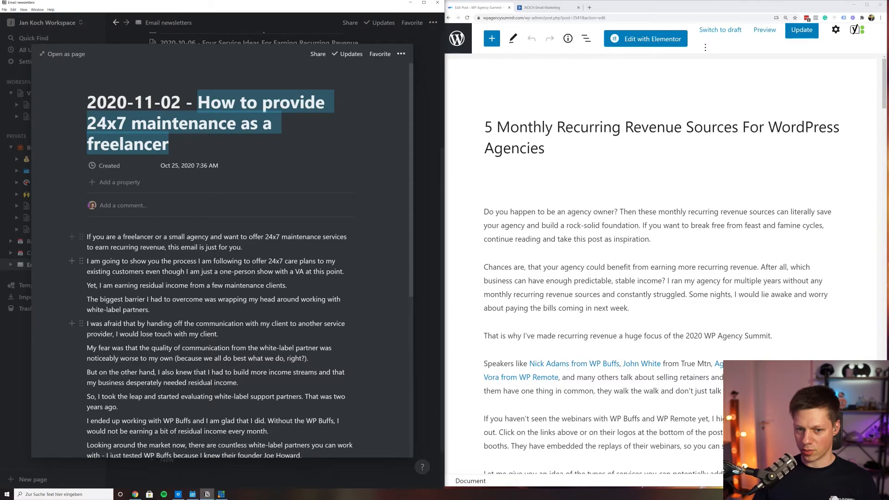
Remove the leftover 'Site title' part from the Yoast SEO title of the recurring revenue post.
{"action": "scroll", "scroll_direction": "down", "scroll_amount": 3}
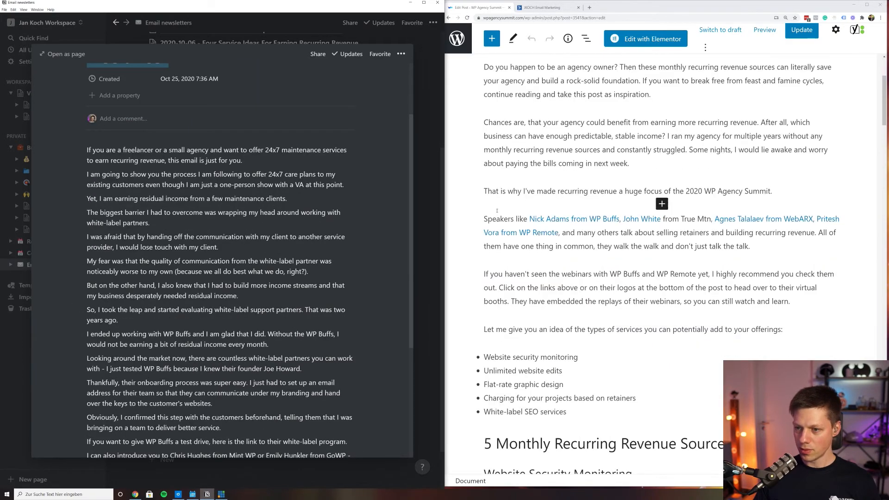
{"action": "scroll", "scroll_direction": "down", "scroll_amount": 3}
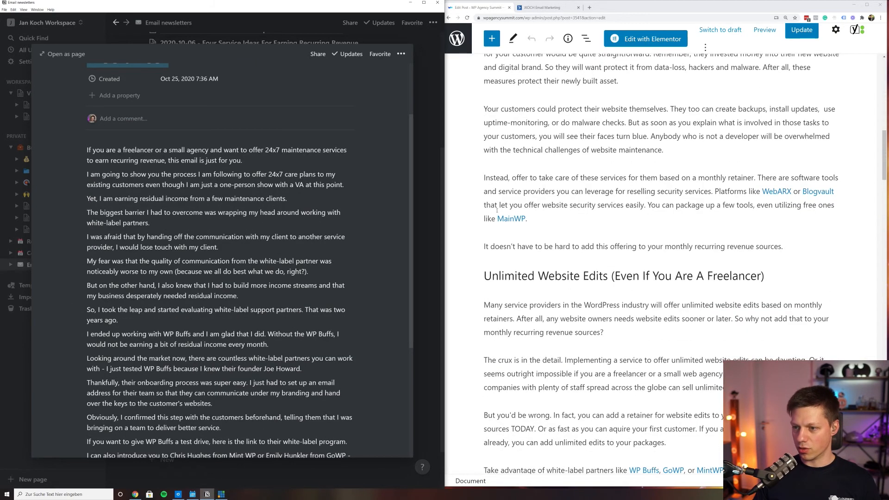
{"action": "scroll", "scroll_direction": "down", "scroll_amount": 3}
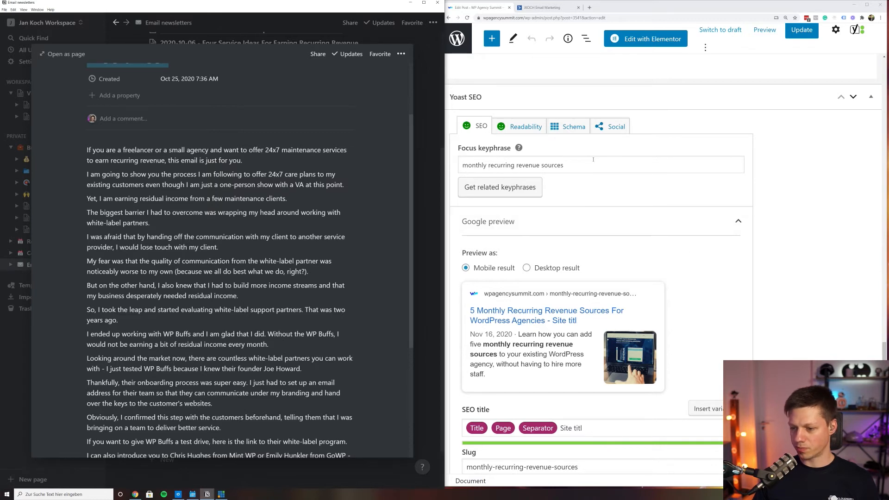
{"action": "double_click", "coordinate": [571, 428]}
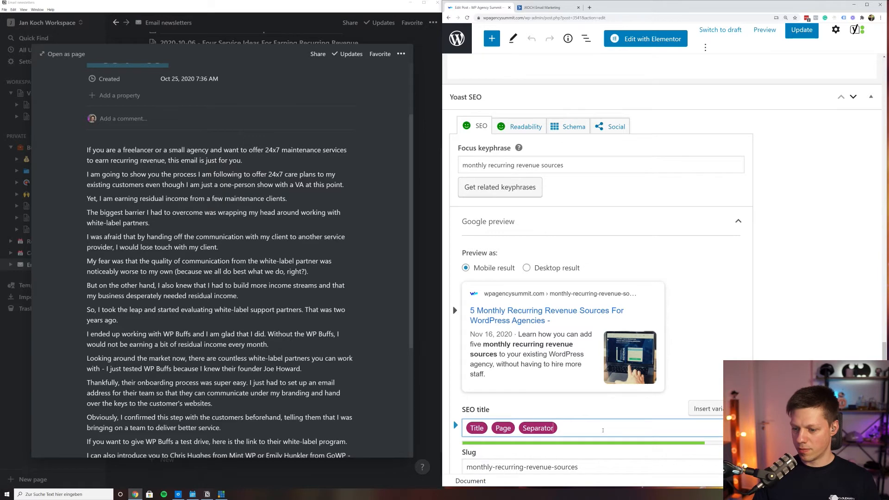
{"action": "left_click", "coordinate": [537, 428]}
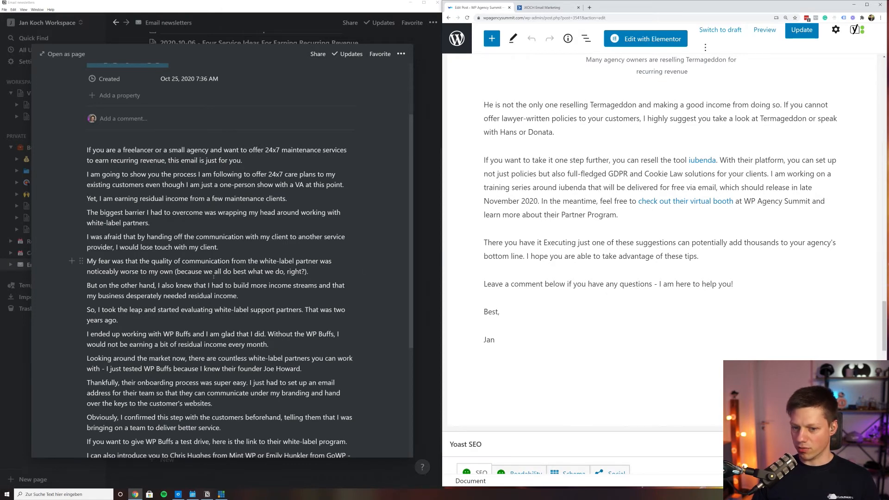
{"action": "scroll", "scroll_direction": "up", "scroll_amount": 3}
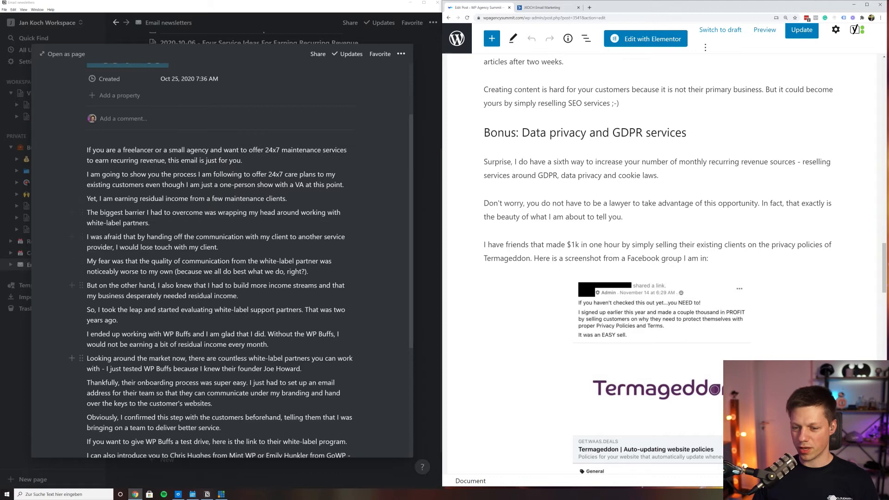
{"action": "scroll", "scroll_direction": "up", "scroll_amount": 3}
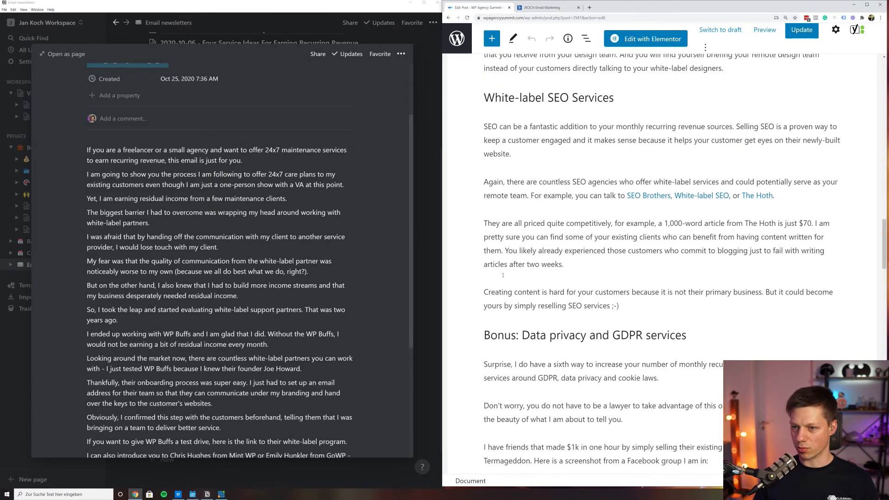
{"action": "scroll", "scroll_direction": "down", "scroll_amount": 3}
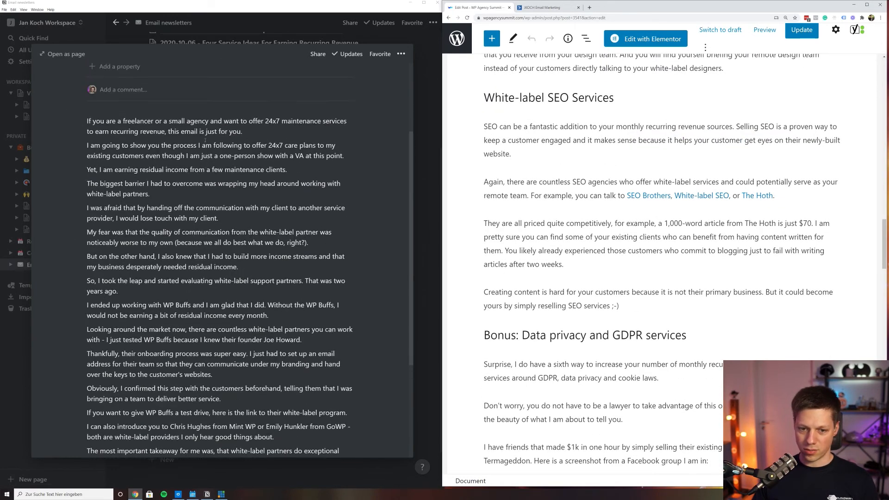
{"action": "scroll", "scroll_direction": "down", "scroll_amount": 3}
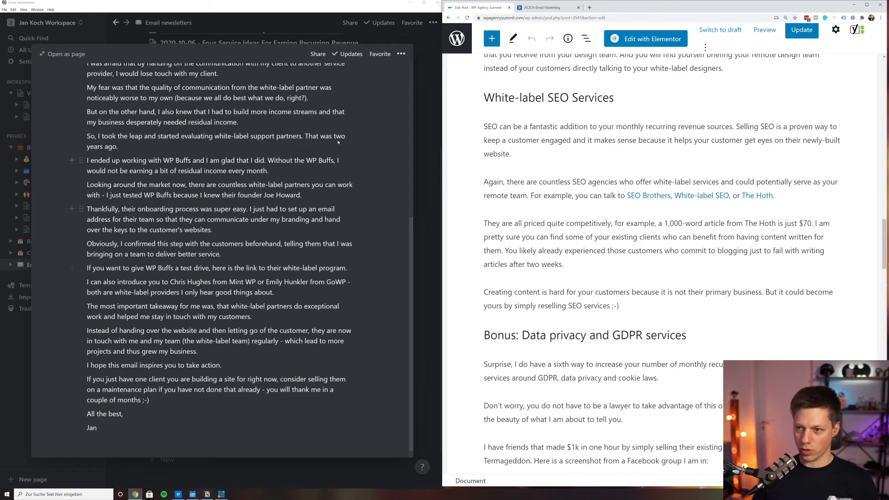
{"action": "left_click", "coordinate": [568, 39]}
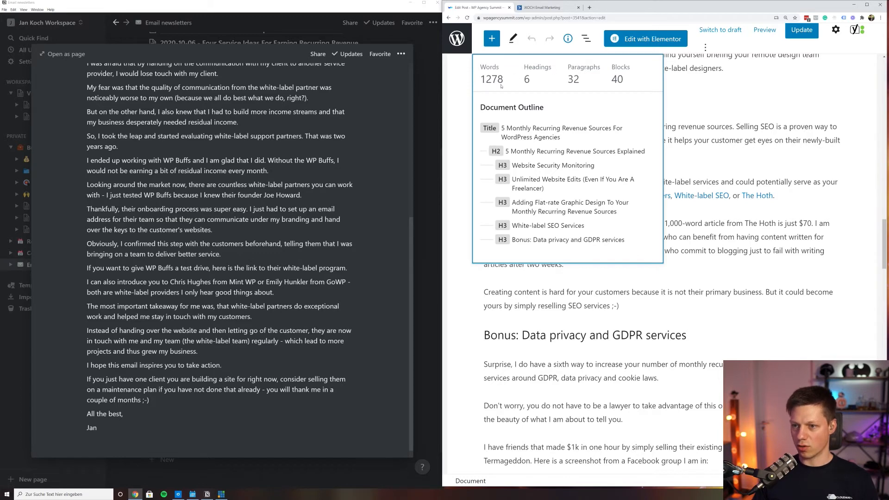
{"action": "mouse_move", "coordinate": [500, 87]}
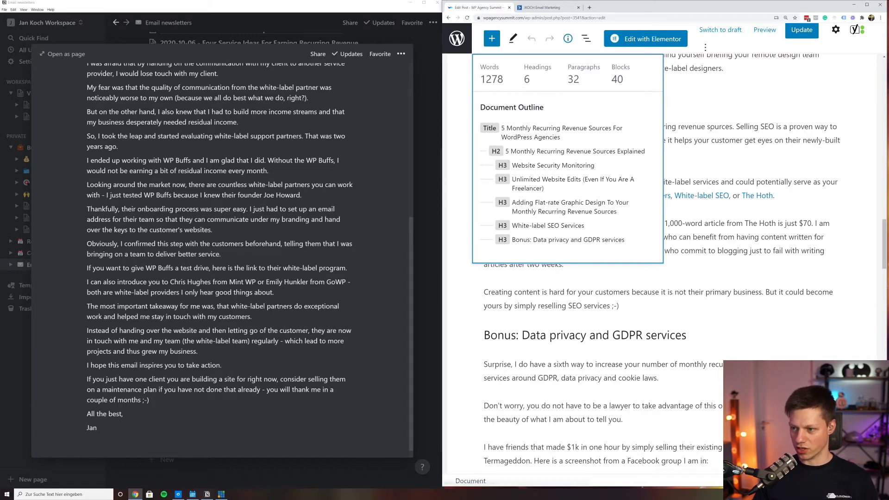
{"action": "left_click", "coordinate": [567, 38]}
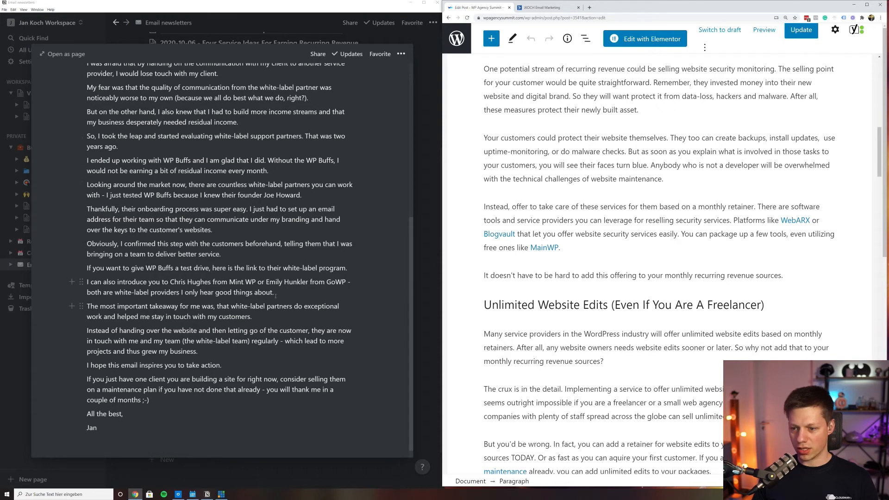
{"action": "scroll", "scroll_direction": "up", "scroll_amount": 3}
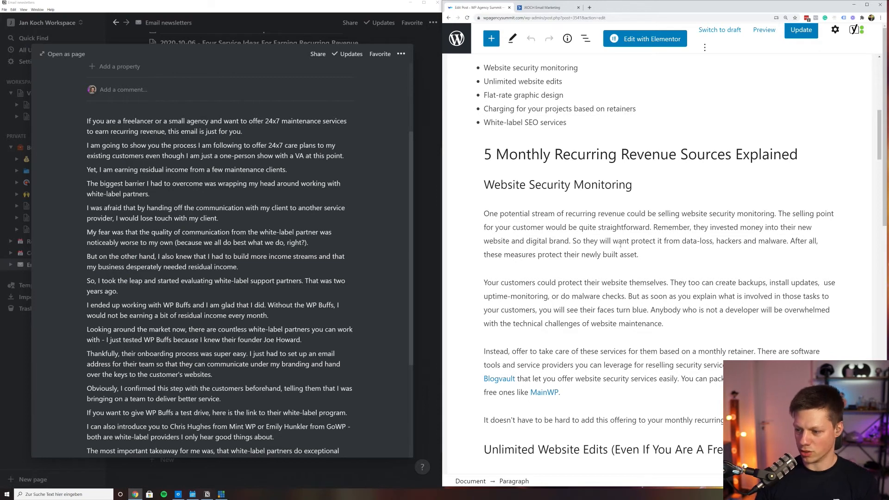
{"action": "scroll", "scroll_direction": "down", "scroll_amount": 3}
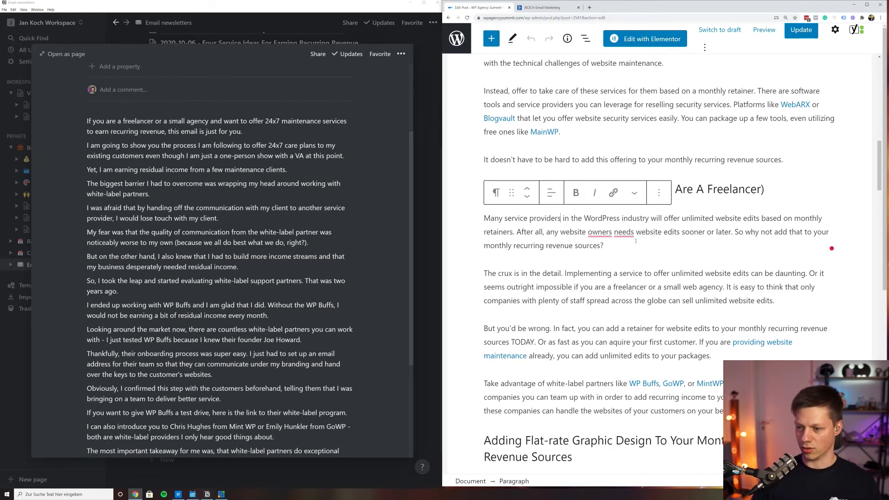
{"action": "scroll", "scroll_direction": "down", "scroll_amount": 3}
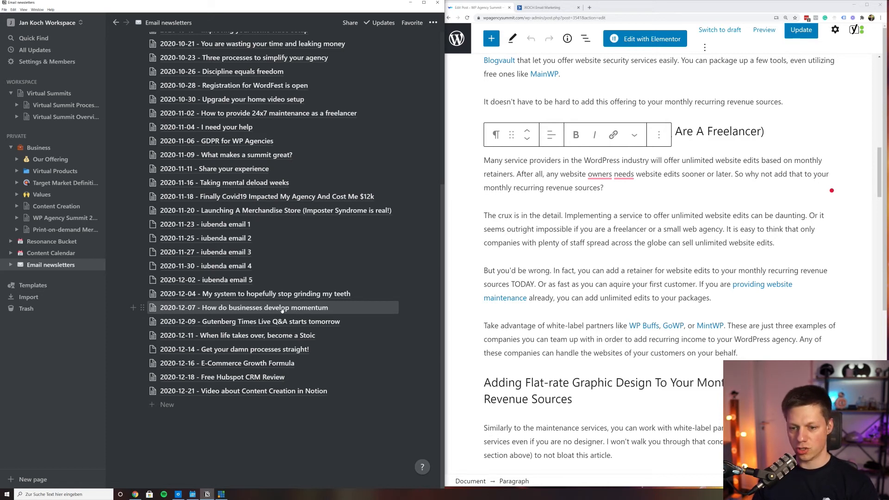
{"action": "mouse_move", "coordinate": [347, 310]}
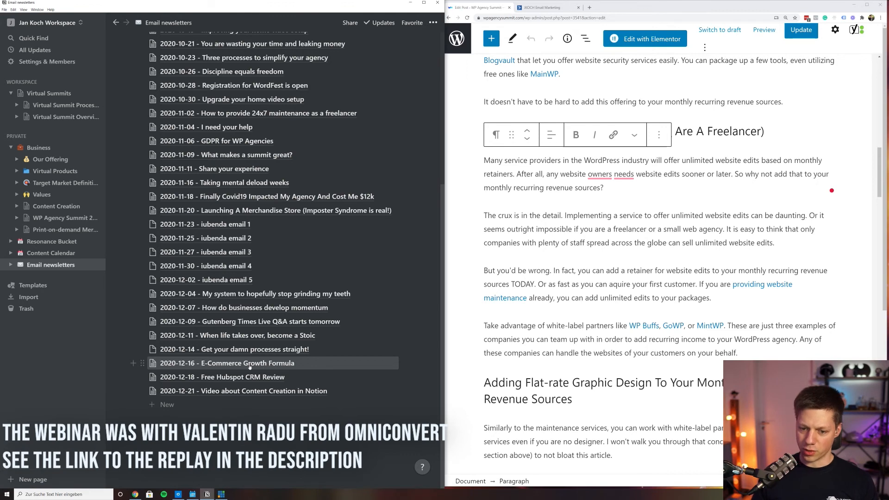
{"action": "mouse_move", "coordinate": [322, 364]}
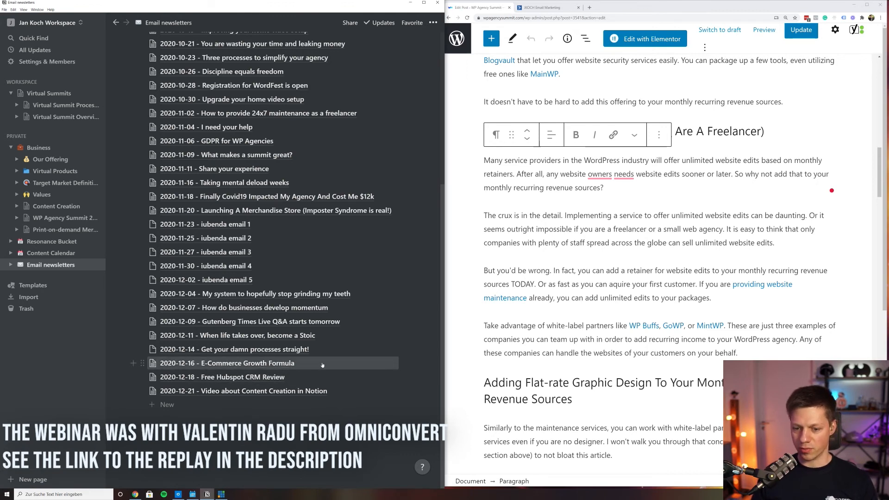